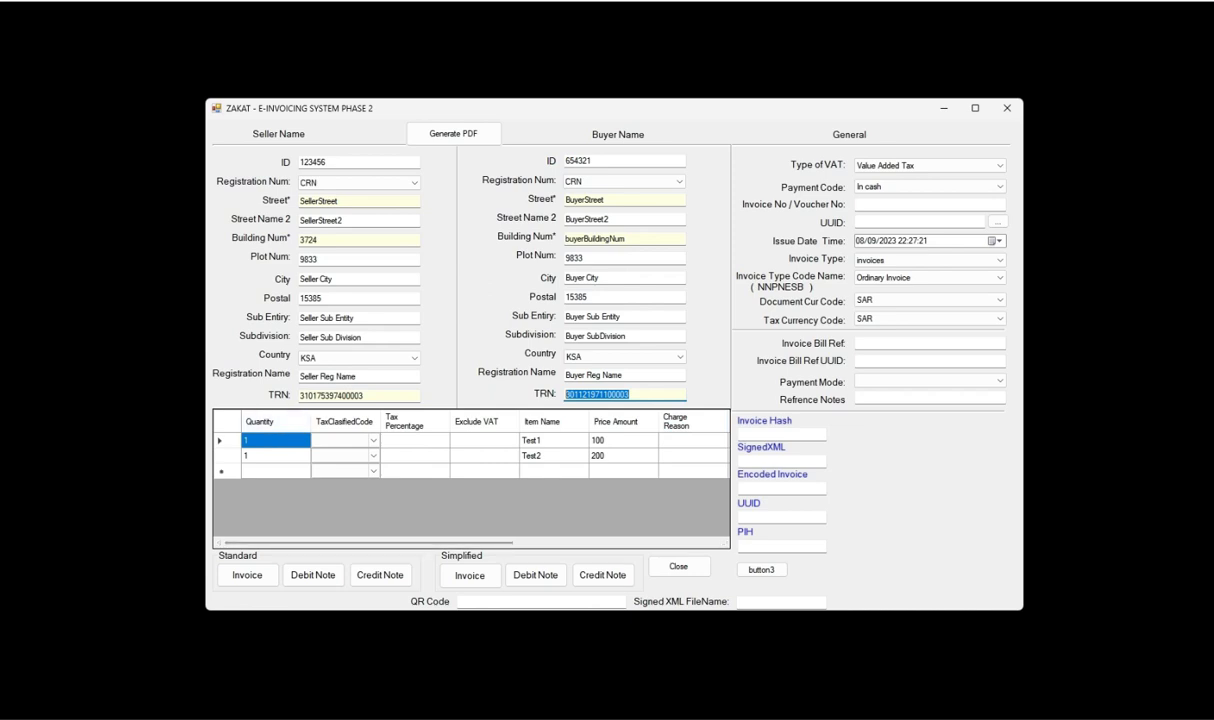
Step: Review the seller and buyer registration details: registration scheme, country, names and tax registration numbers
{"action": "left_click", "coordinate": [358, 182]}
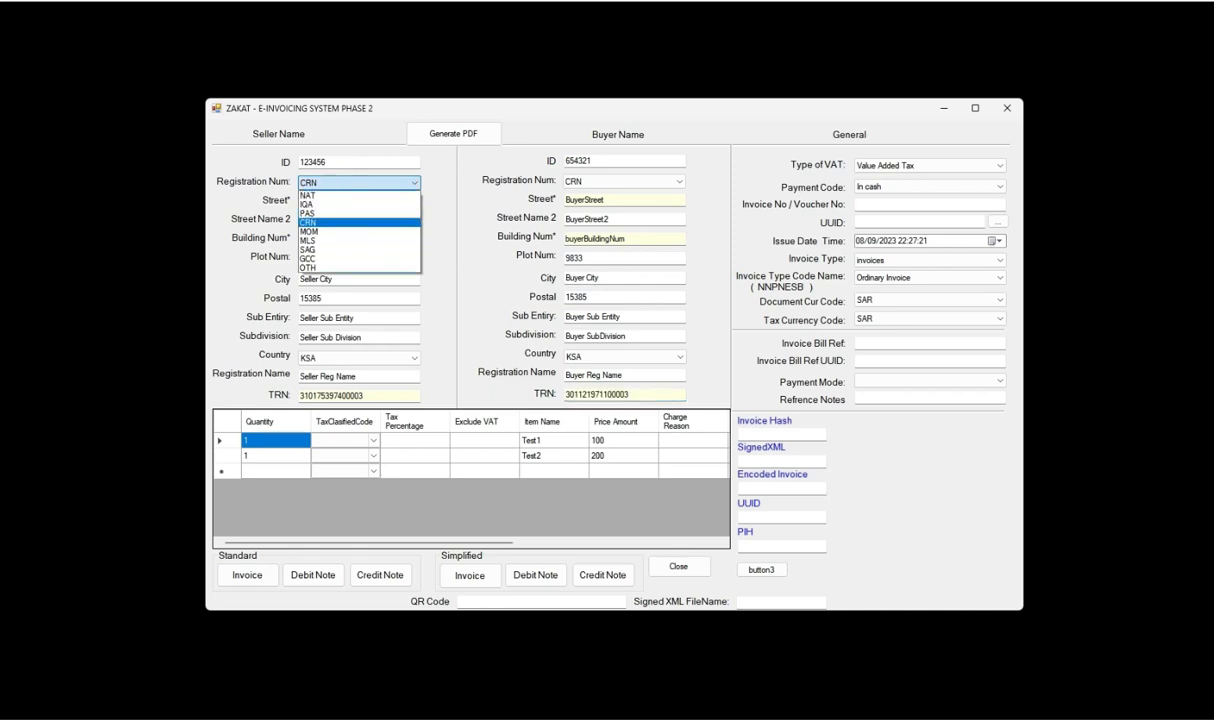
{"action": "left_click", "coordinate": [346, 182]}
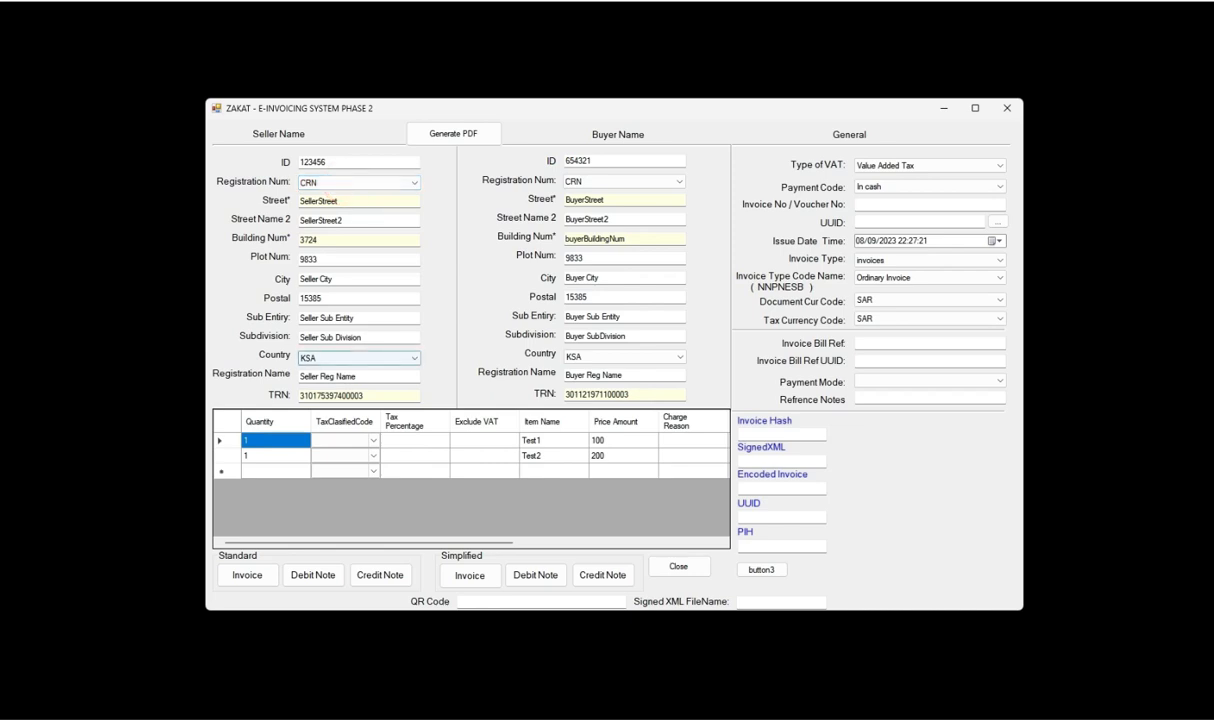
{"action": "left_click", "coordinate": [412, 356]}
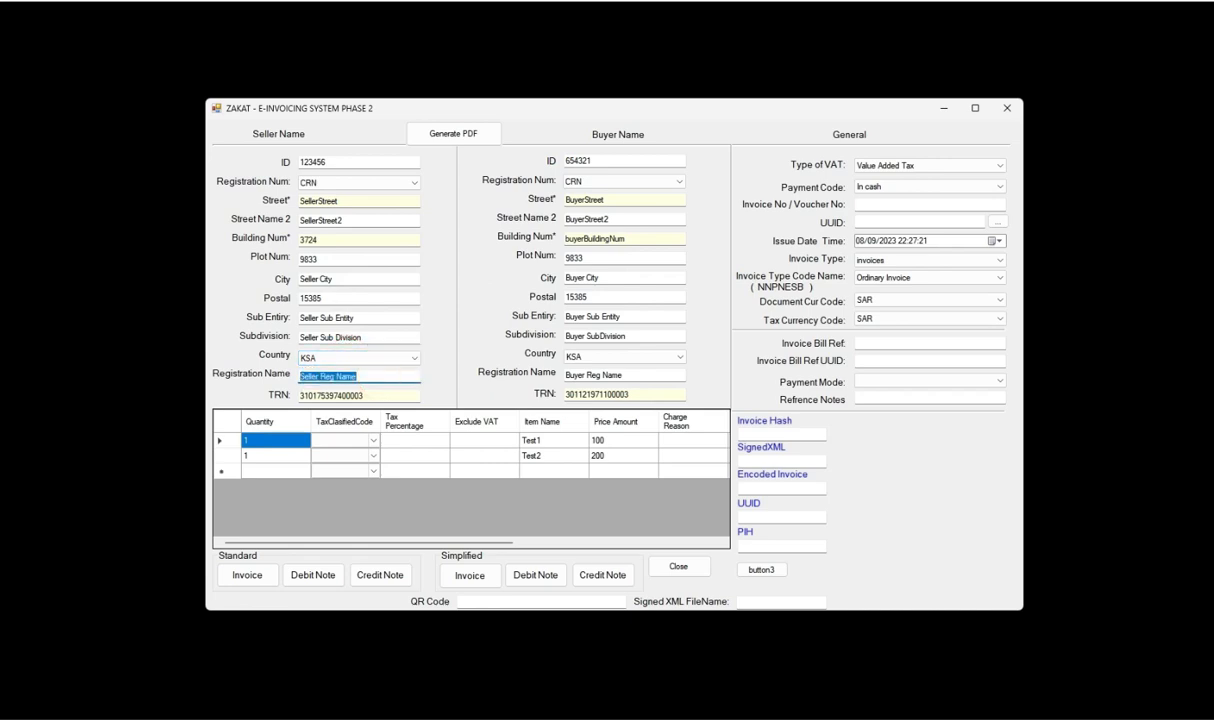
{"action": "left_click", "coordinate": [358, 394]}
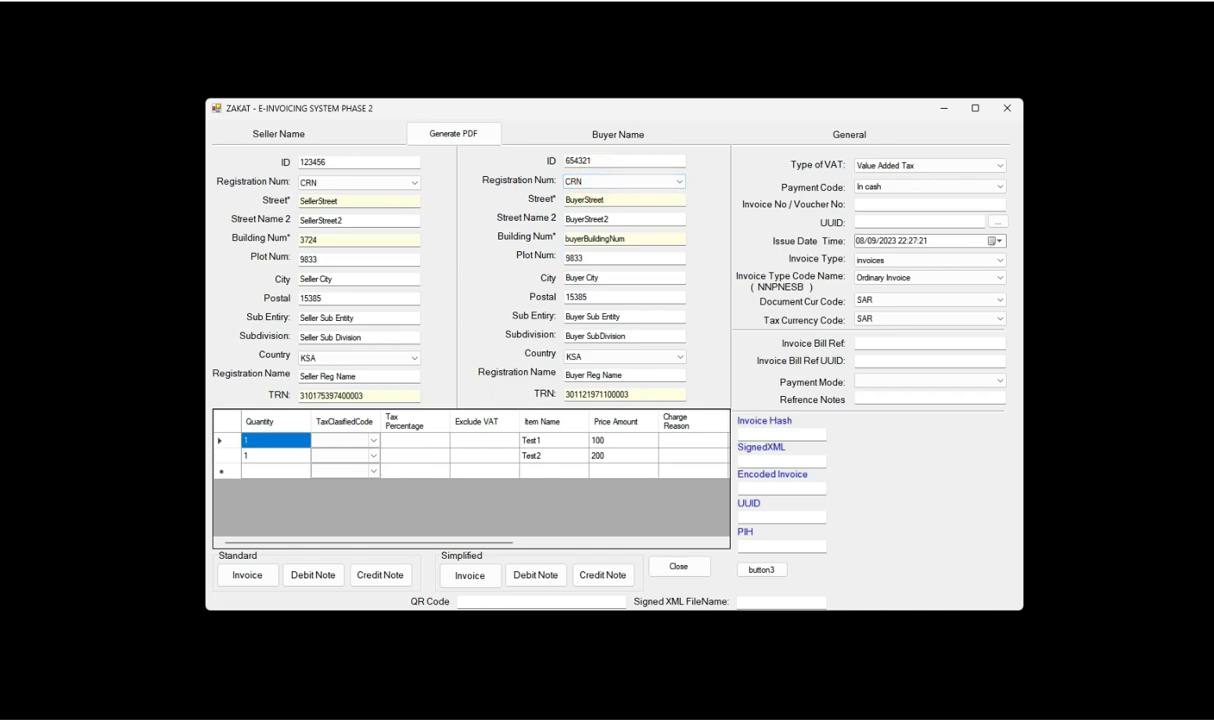
{"action": "triple_click", "coordinate": [592, 376]}
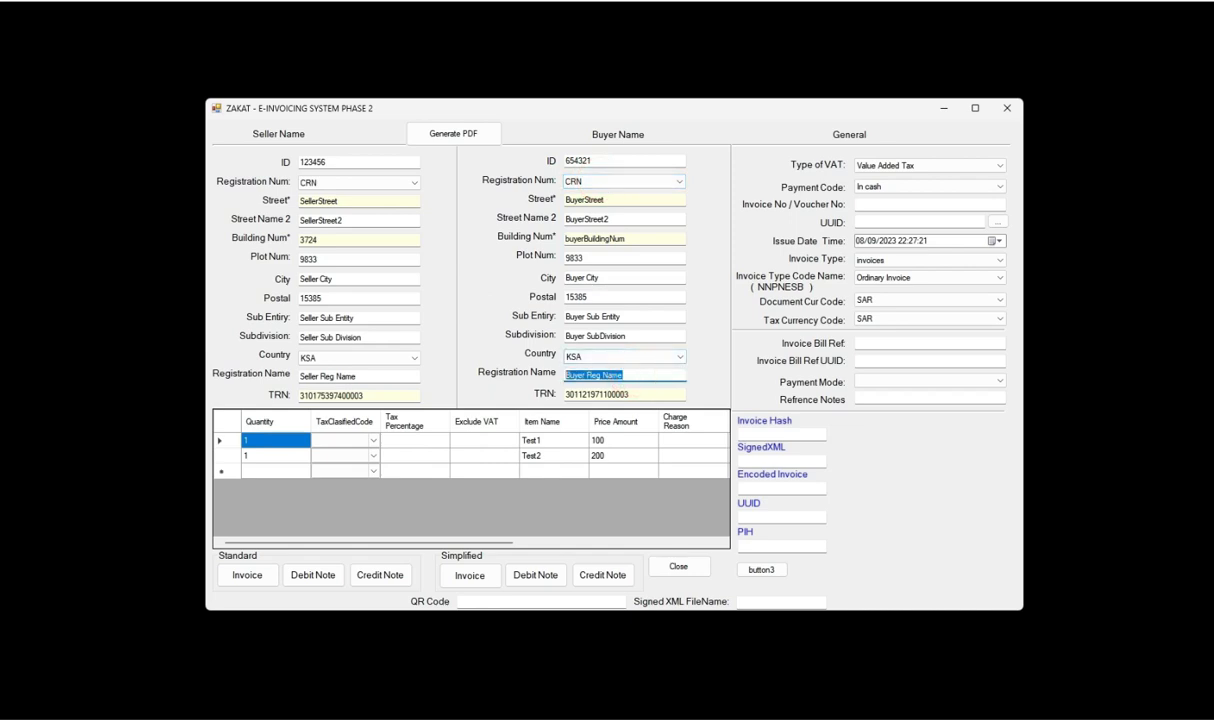
{"action": "left_click", "coordinate": [598, 392]}
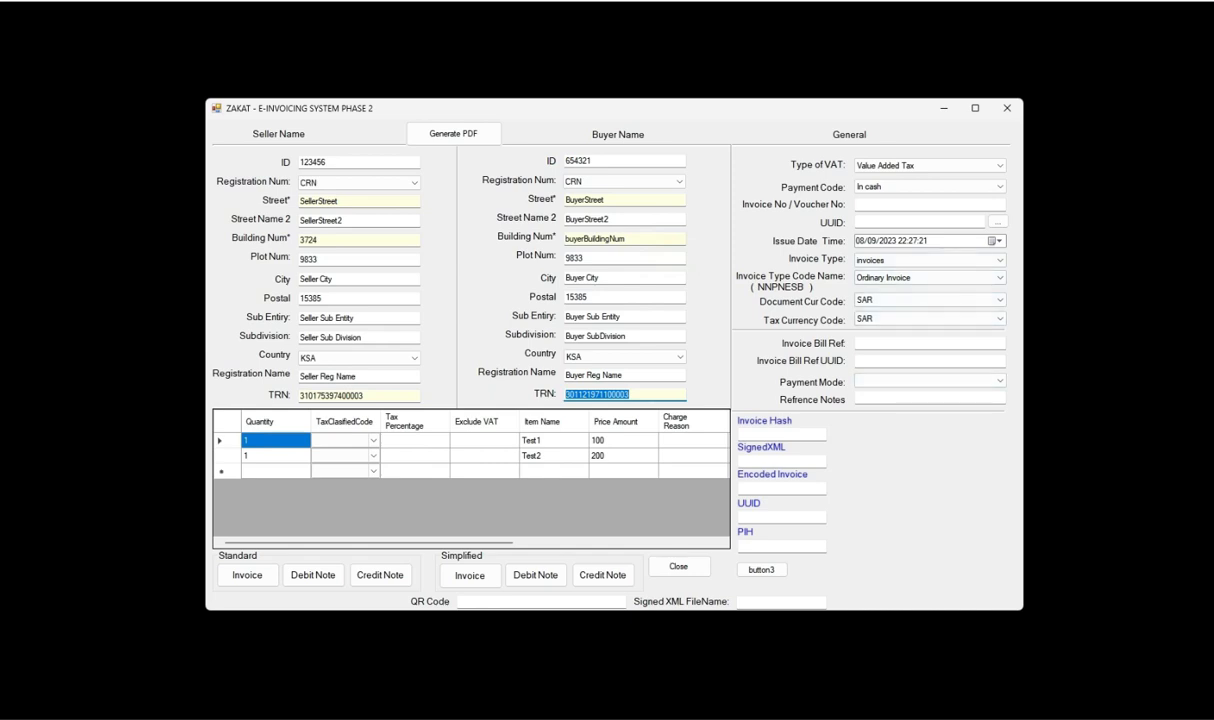
{"action": "left_click", "coordinate": [928, 164]}
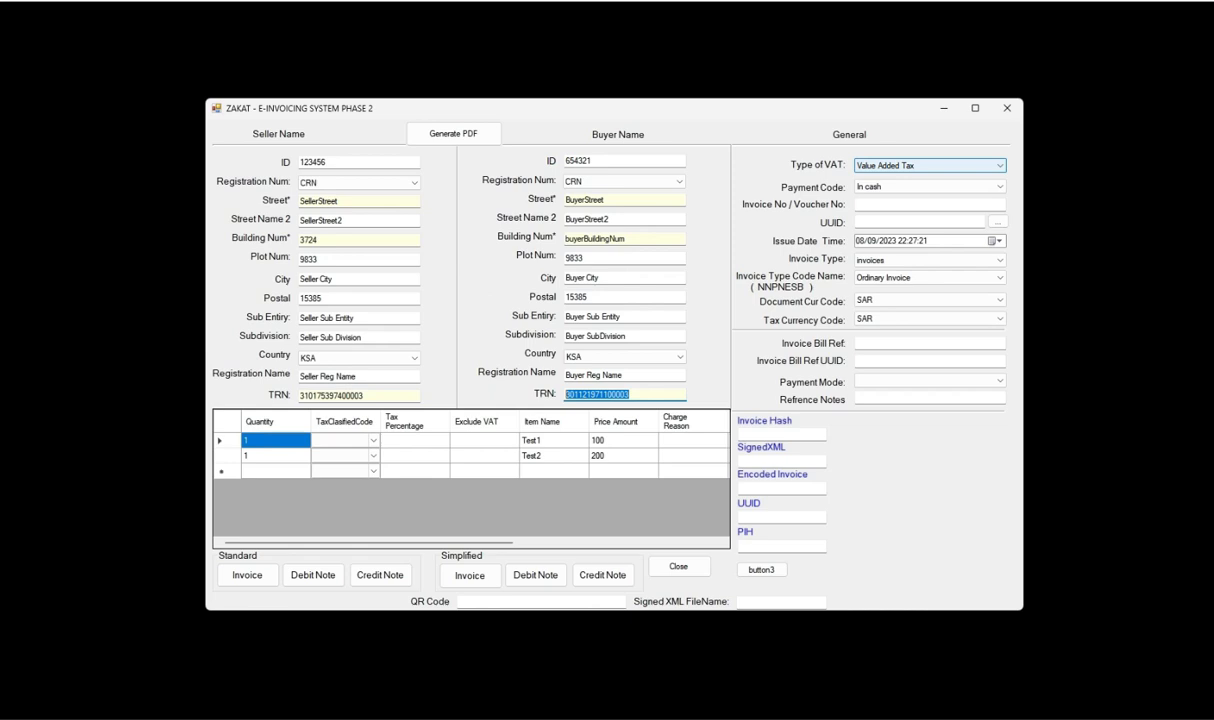
Step: Confirm Value Added Tax, cash payment code and Ordinary Invoice as the invoice type code
{"action": "left_click", "coordinate": [996, 164]}
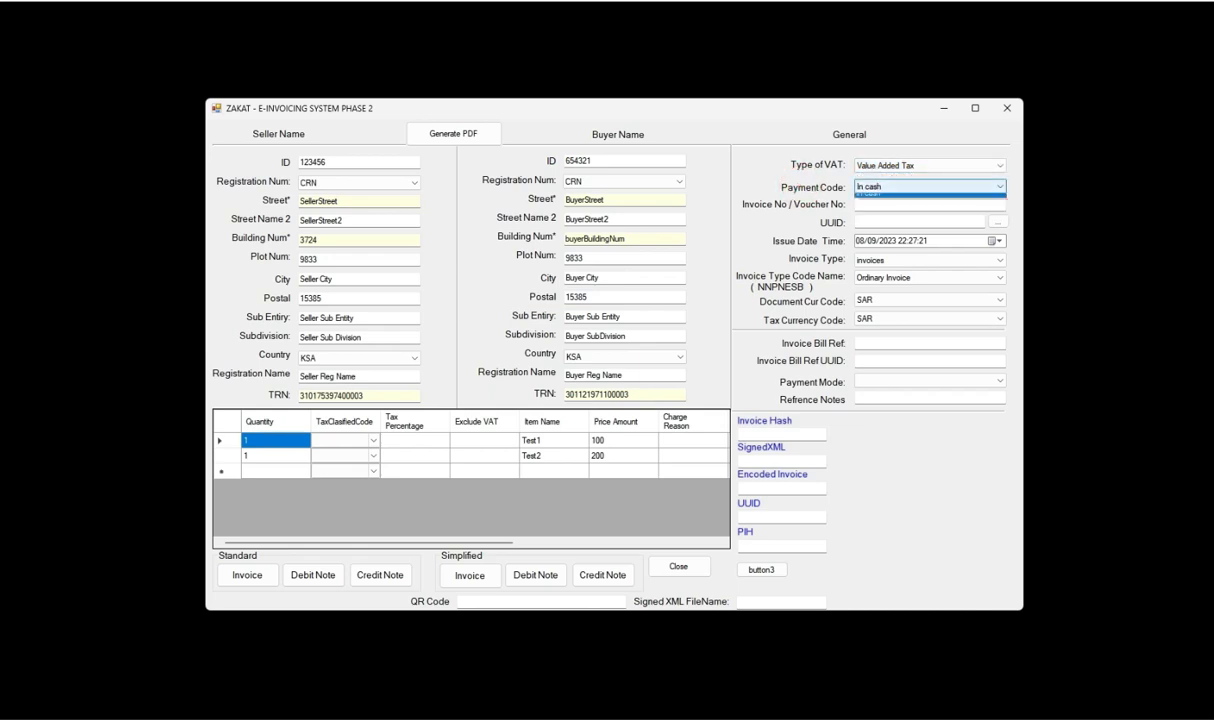
{"action": "left_click", "coordinate": [997, 188]}
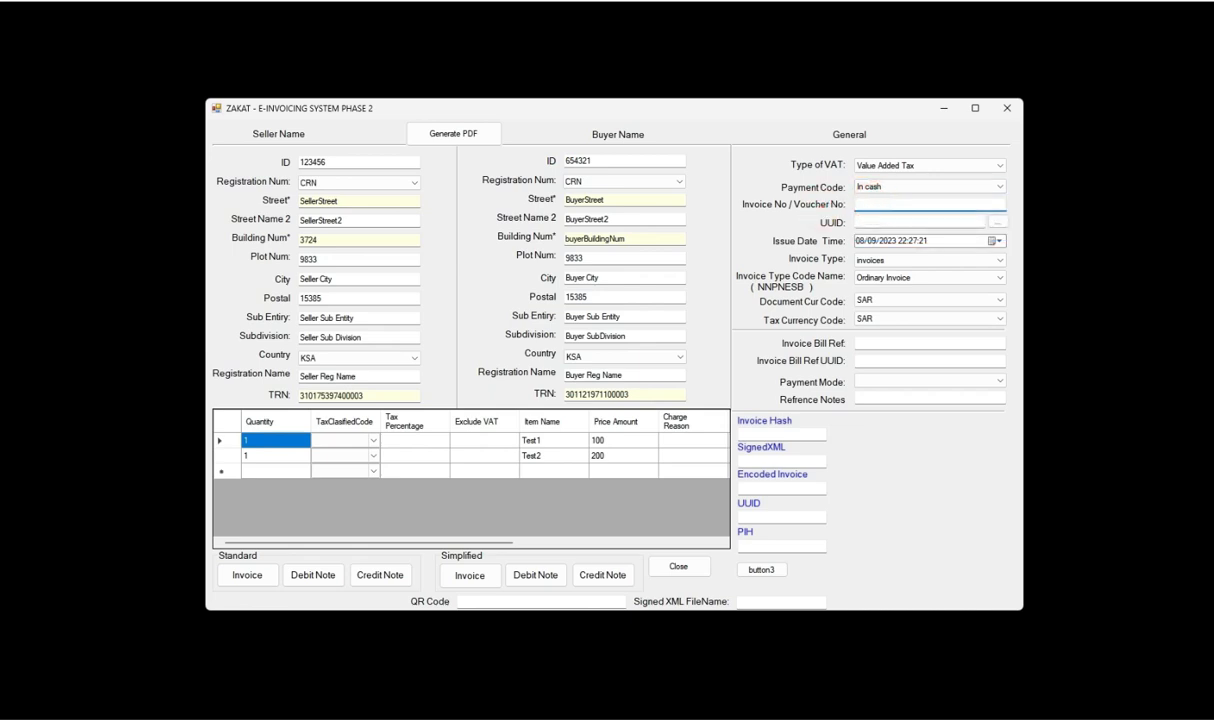
{"action": "left_click", "coordinate": [928, 220]}
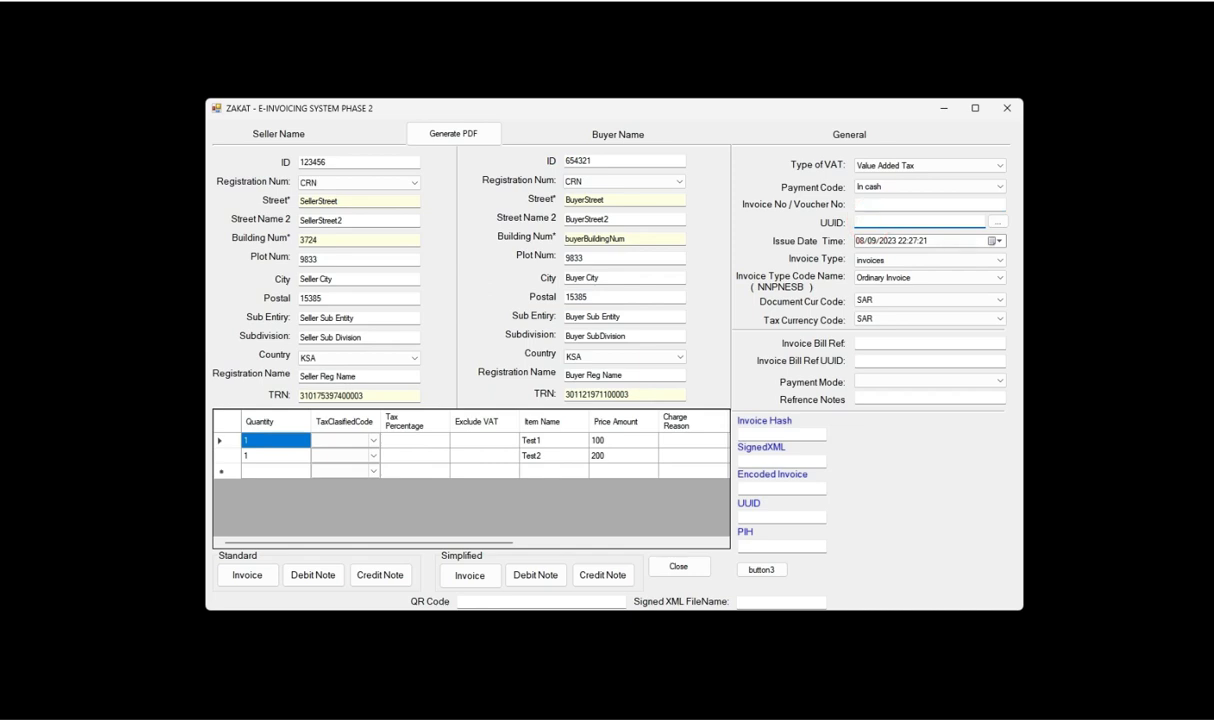
{"action": "left_click", "coordinate": [928, 260]}
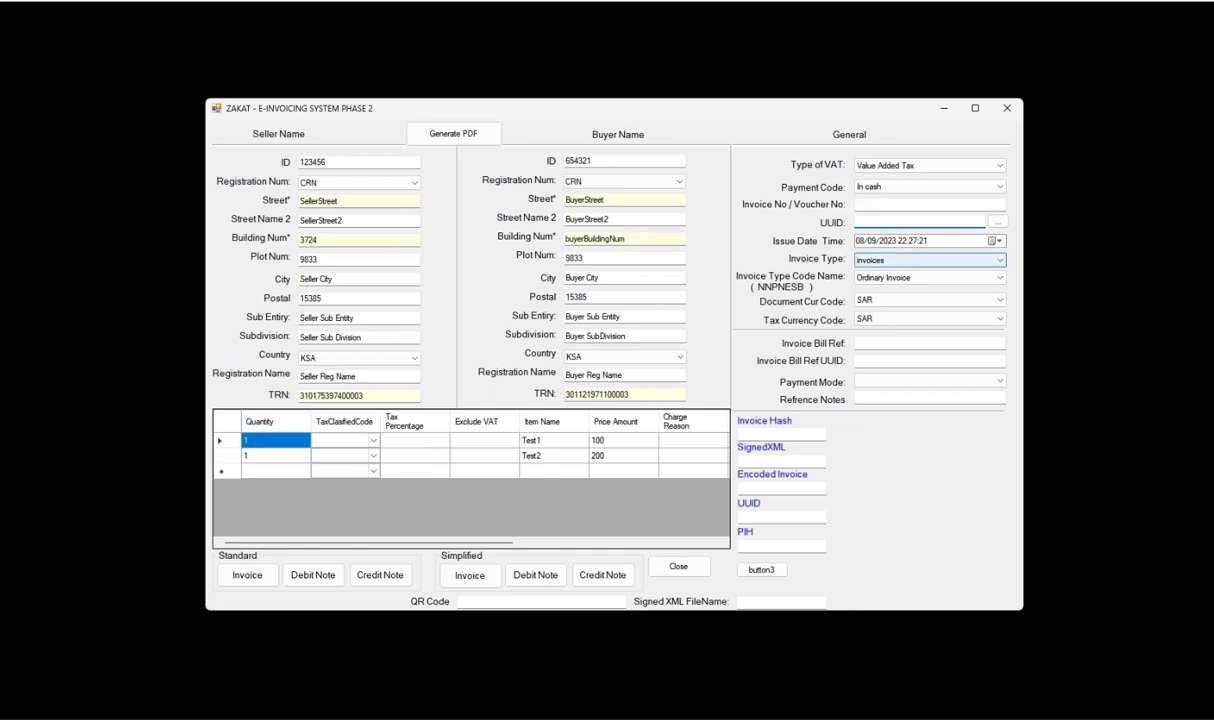
{"action": "left_click", "coordinate": [920, 220]}
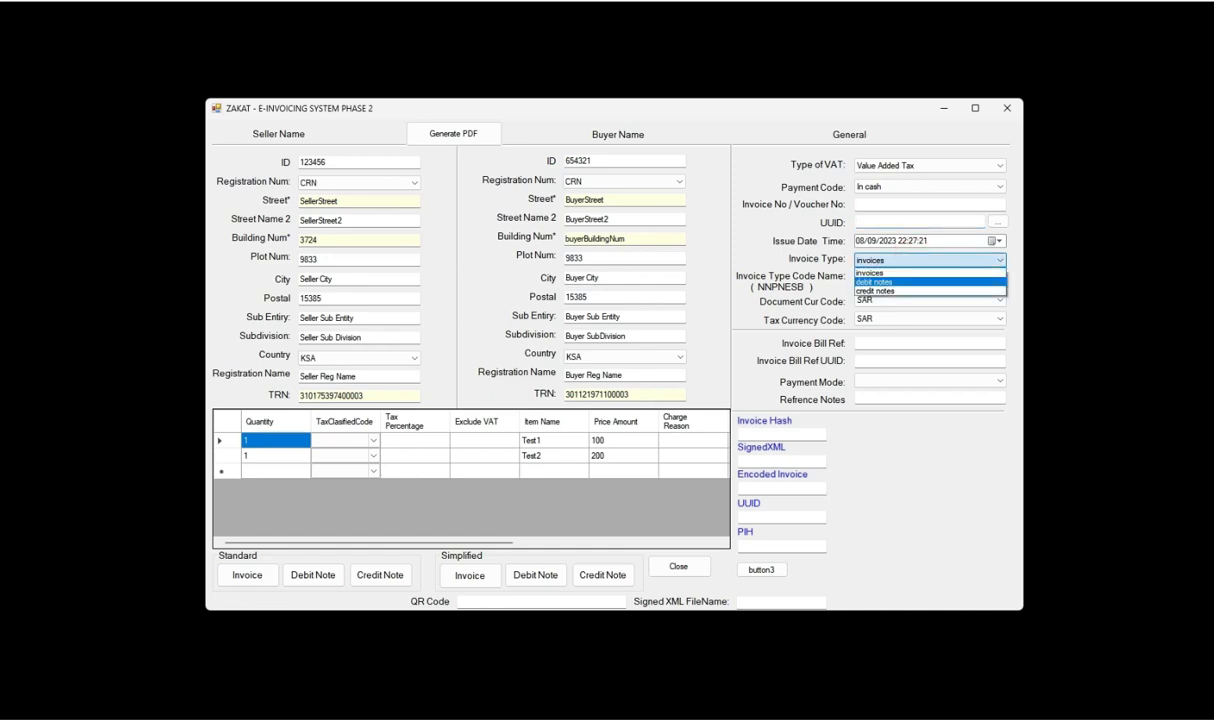
{"action": "left_click", "coordinate": [868, 272]}
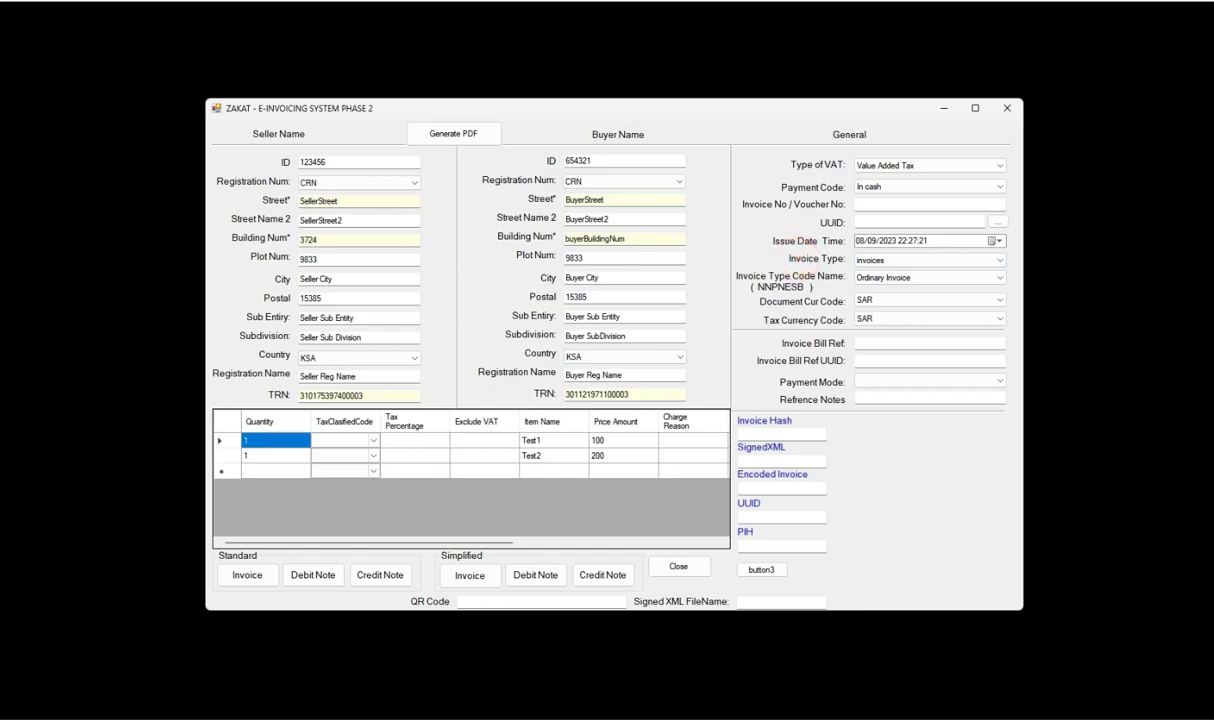
{"action": "left_click", "coordinate": [996, 276]}
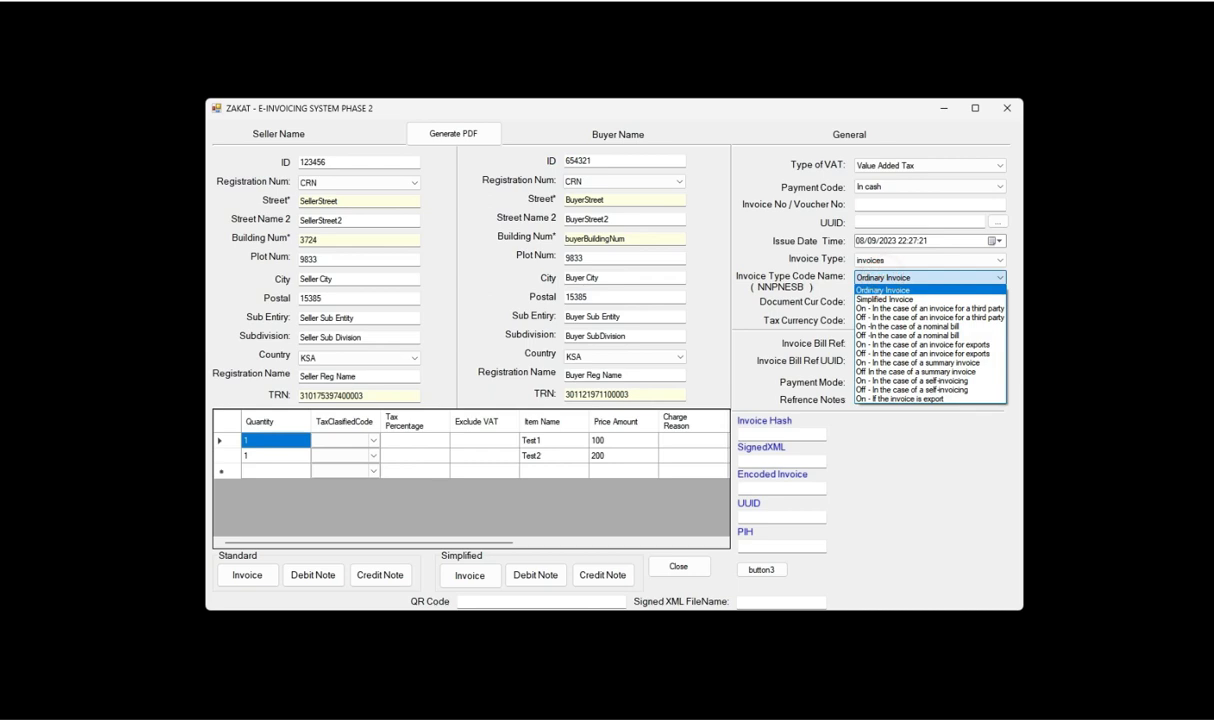
{"action": "left_click", "coordinate": [882, 290]}
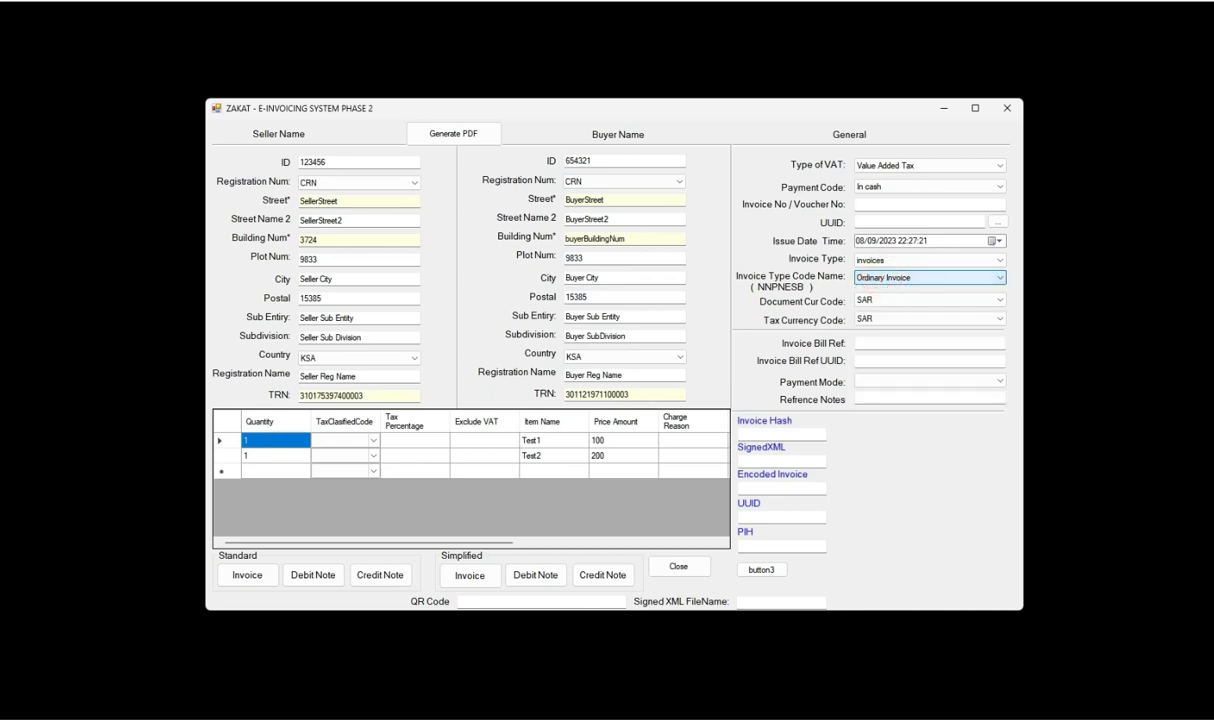
{"action": "left_click", "coordinate": [996, 276]}
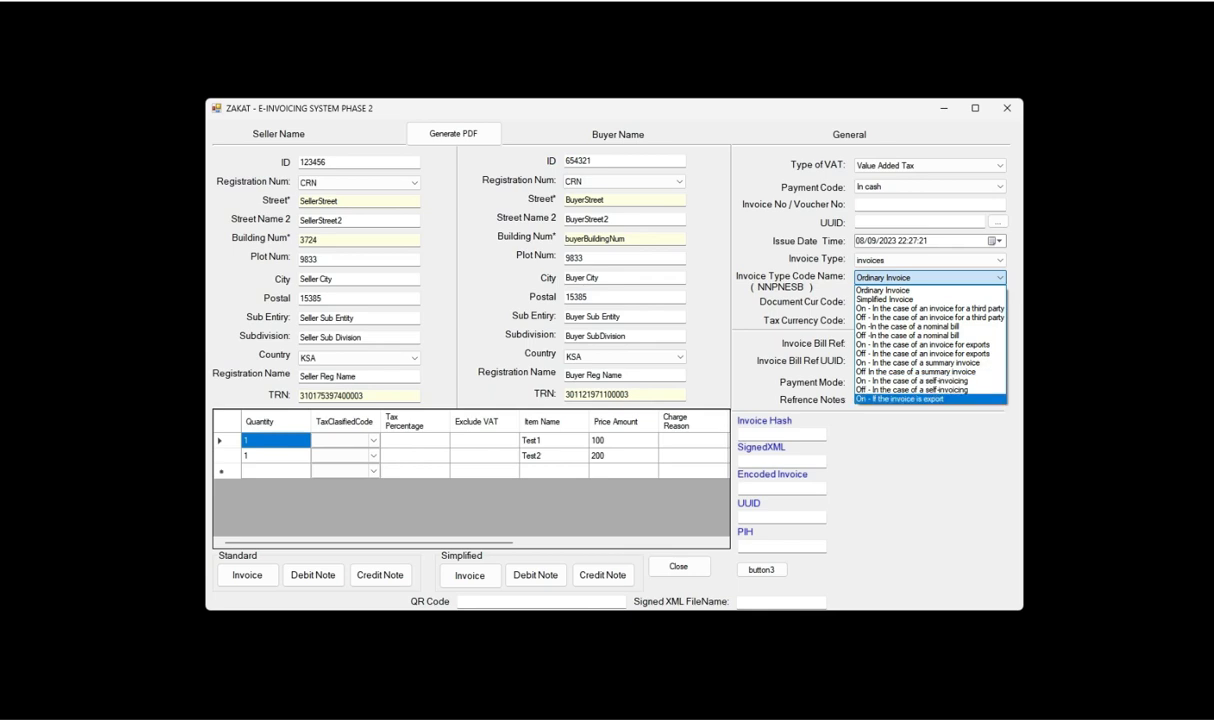
{"action": "left_click", "coordinate": [882, 290]}
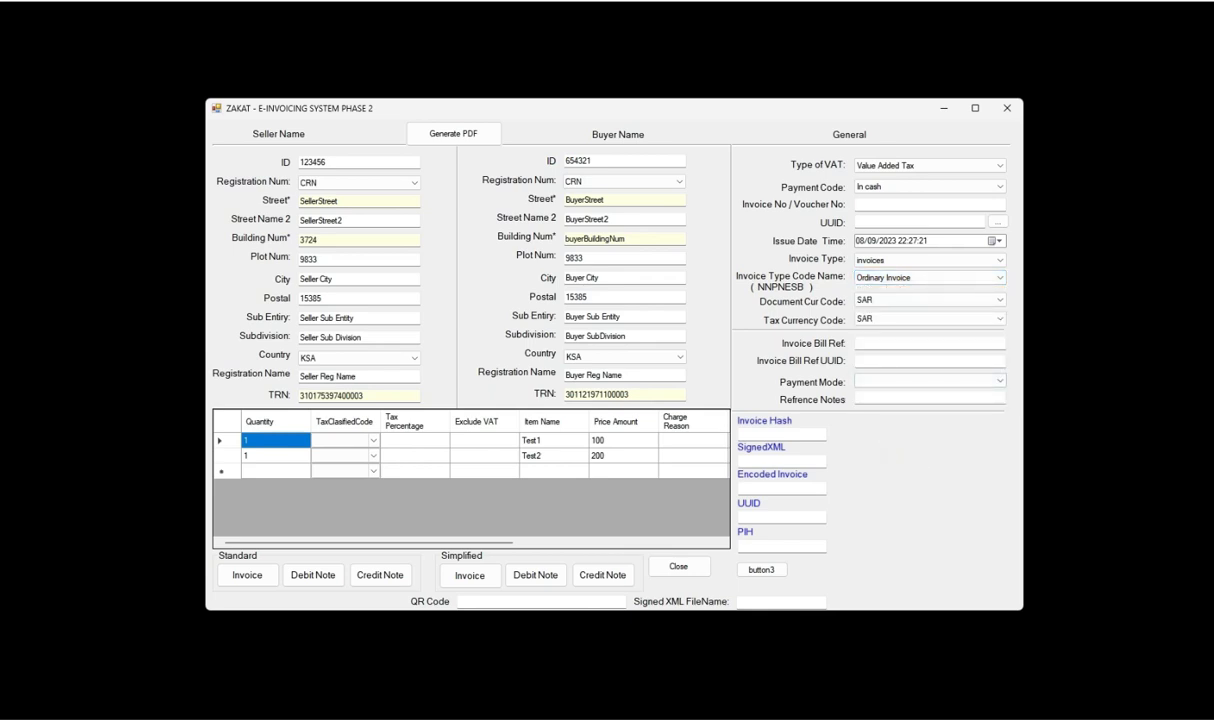
{"action": "left_click", "coordinate": [996, 300]}
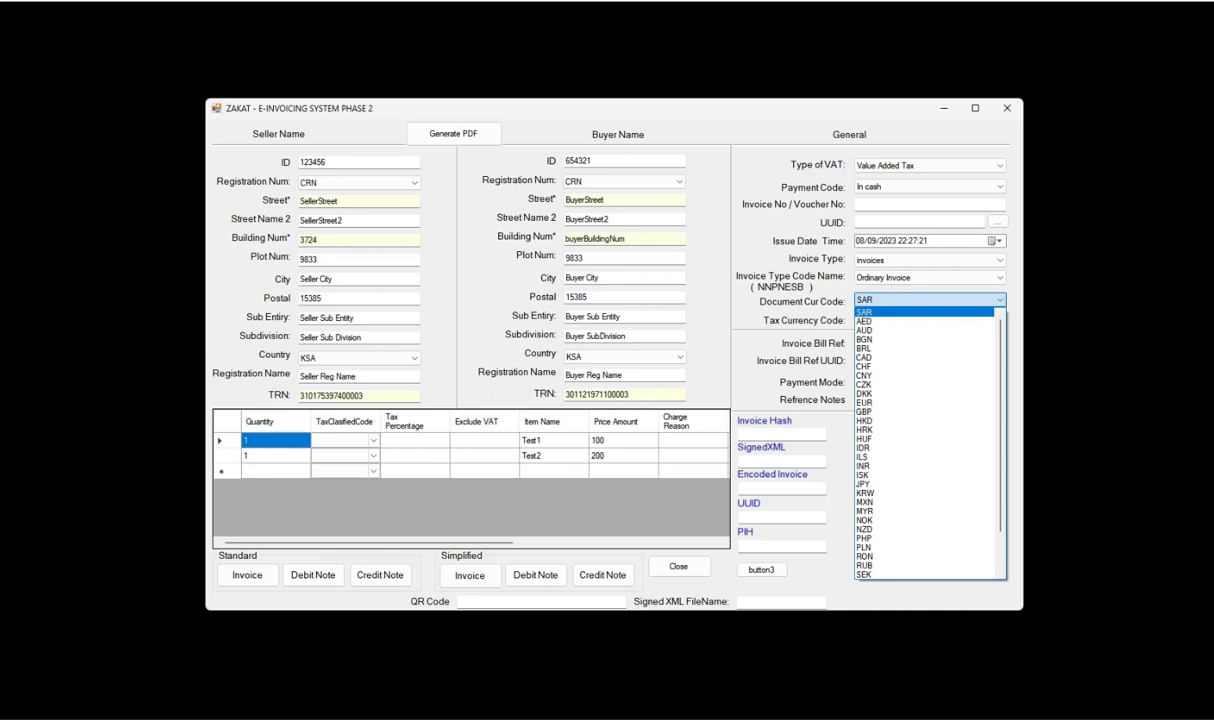
Step: Keep SAR as both the document currency and the tax currency
{"action": "left_click", "coordinate": [862, 319]}
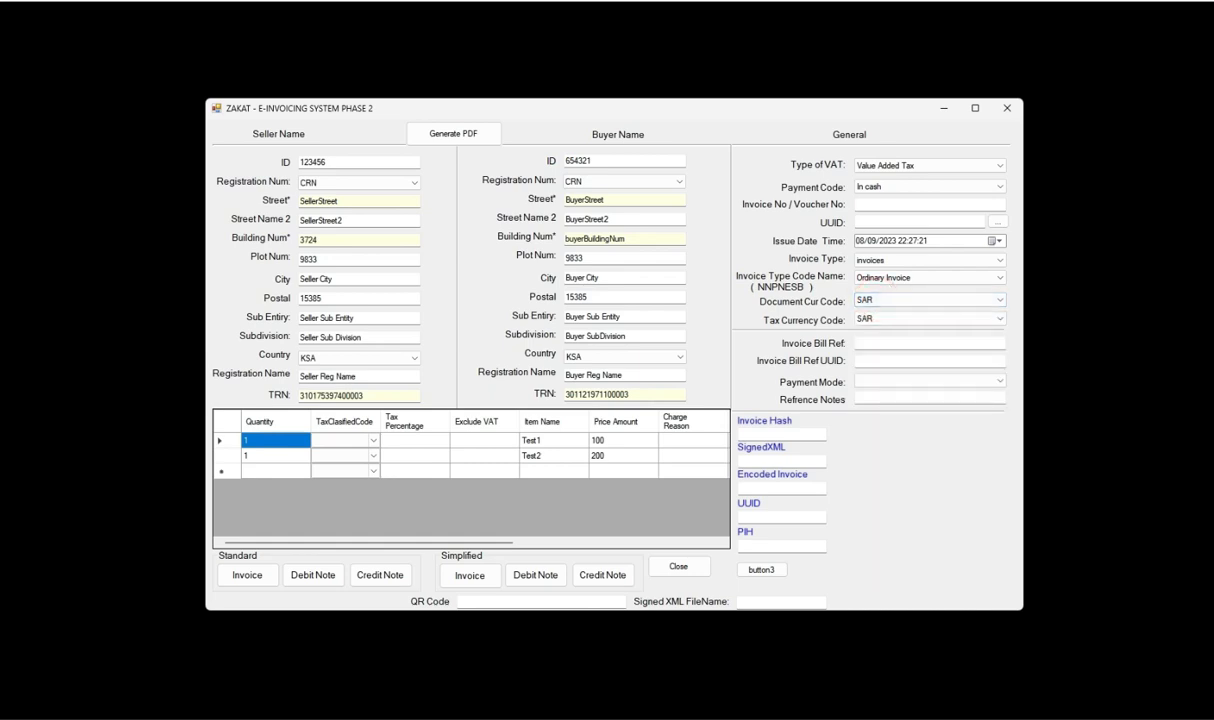
{"action": "left_click", "coordinate": [995, 320]}
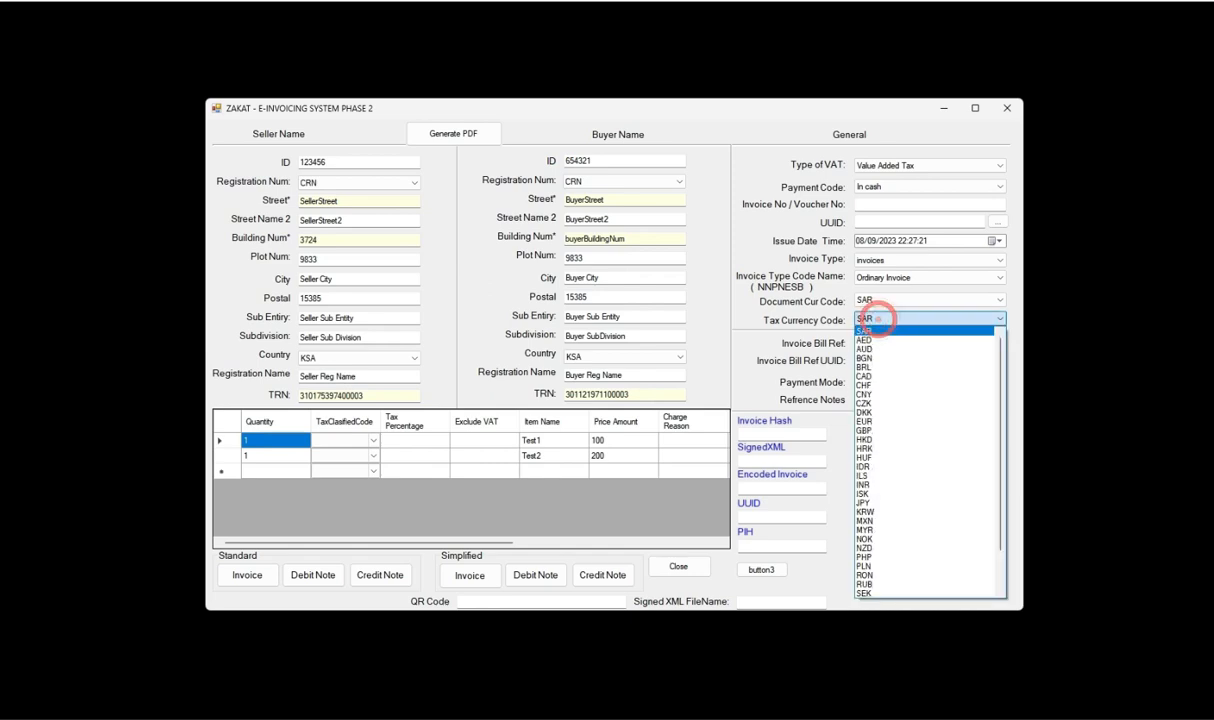
{"action": "left_click", "coordinate": [864, 320]}
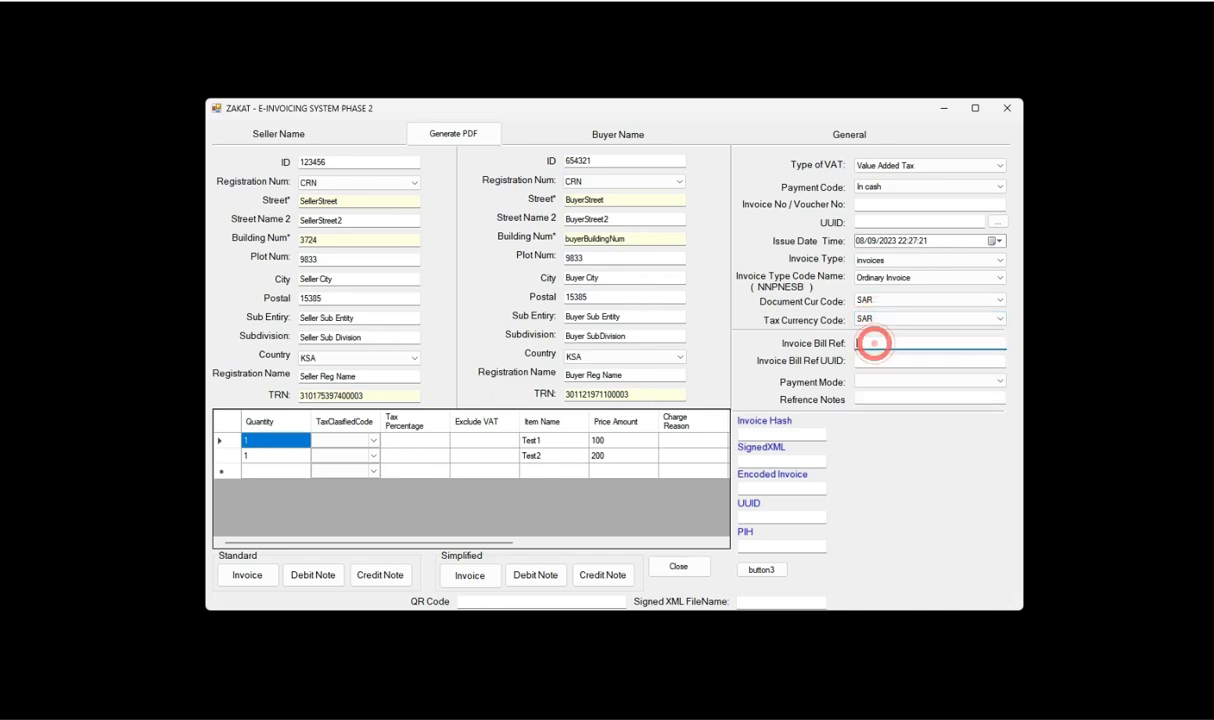
{"action": "left_click", "coordinate": [872, 359]}
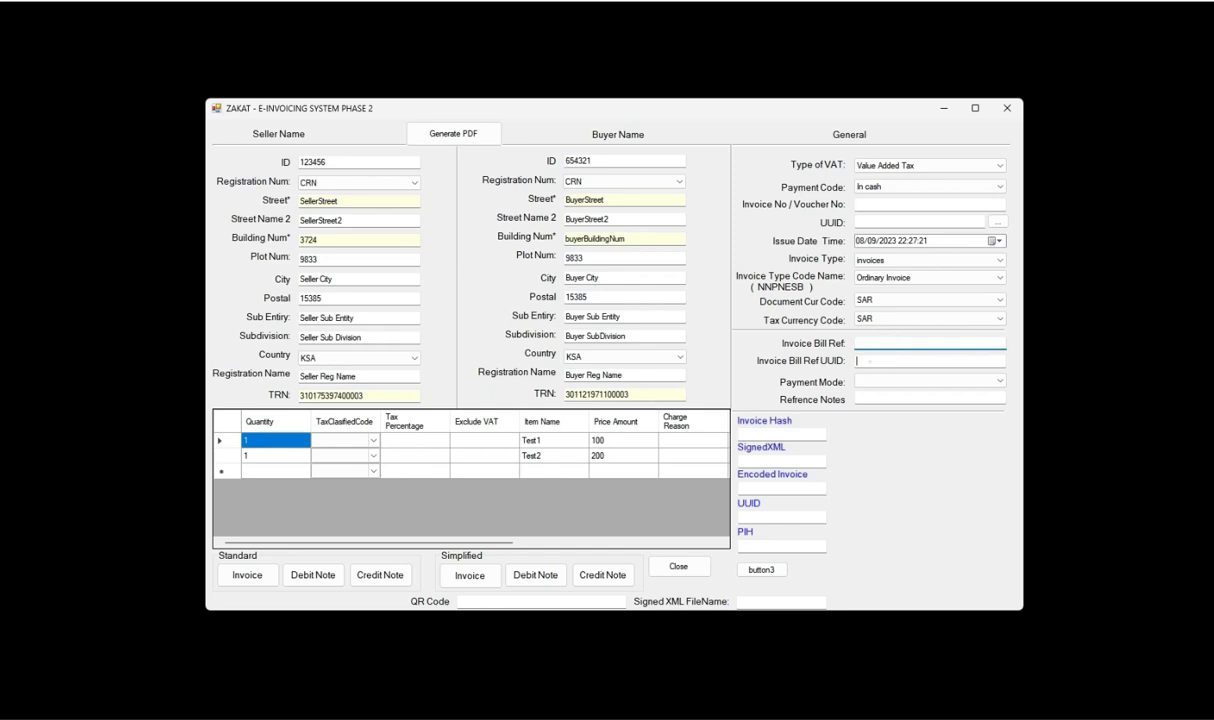
{"action": "left_click", "coordinate": [998, 380]}
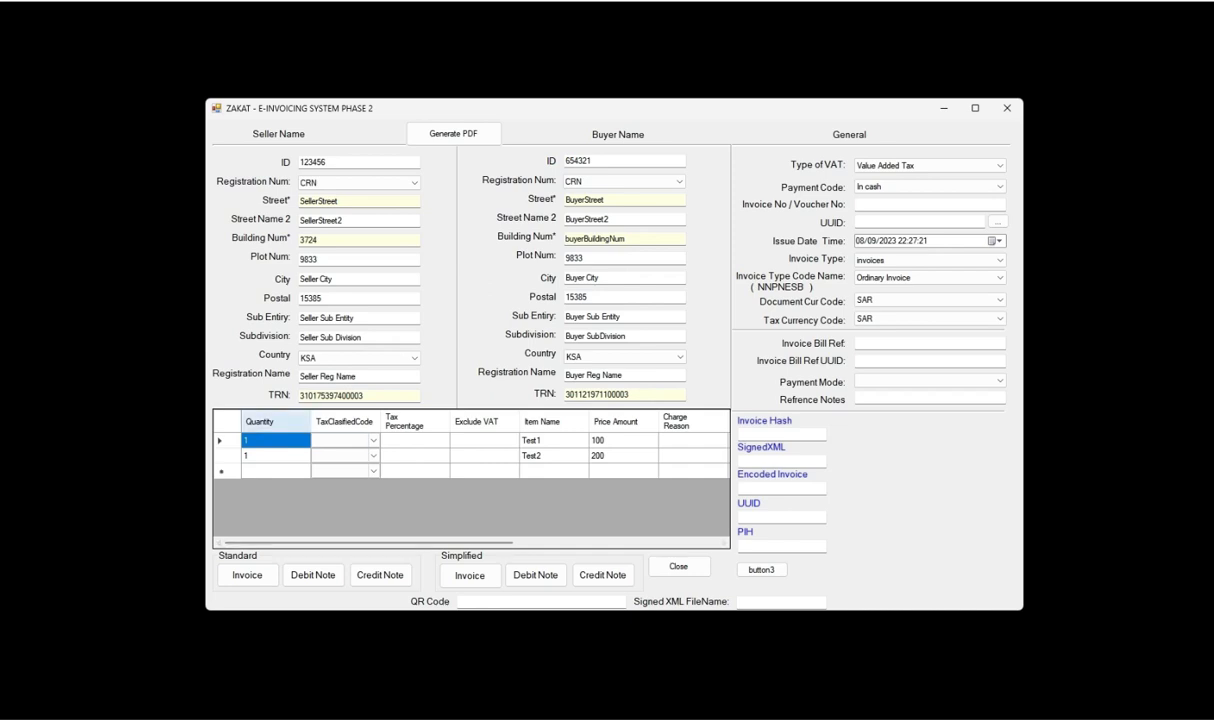
Step: Set the first item's tax percentage to 15 and commit it
{"action": "left_click", "coordinate": [340, 440]}
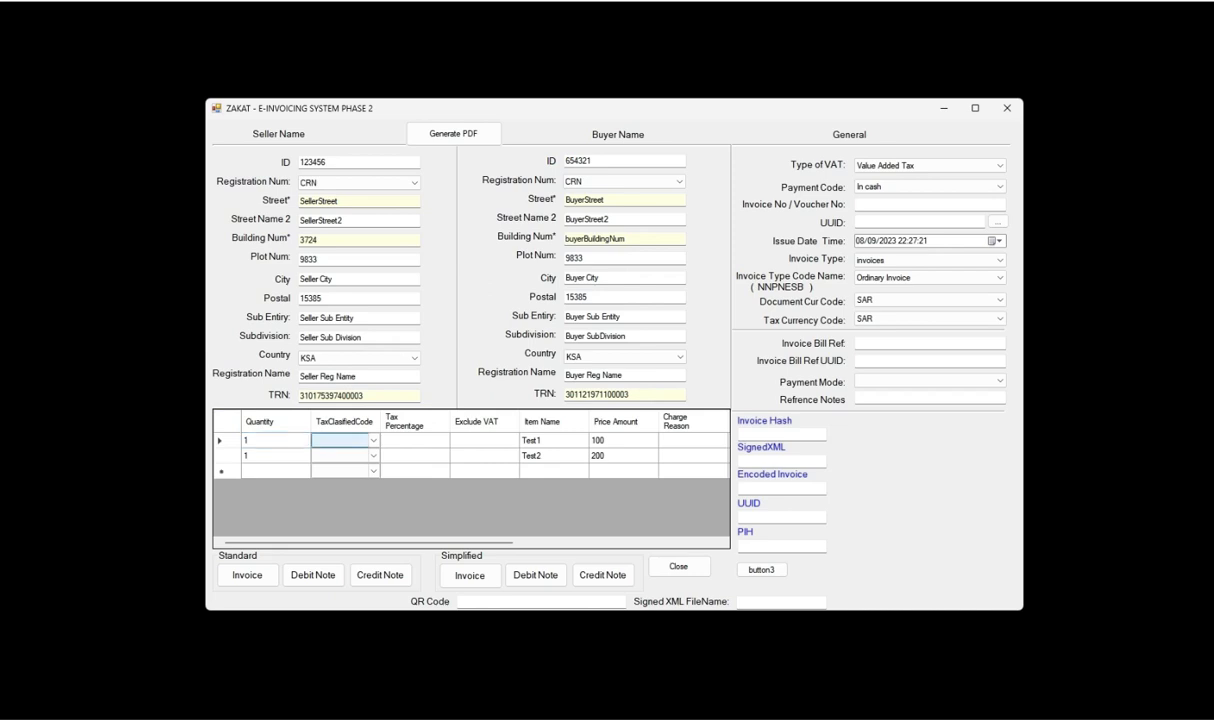
{"action": "left_click", "coordinate": [410, 442]}
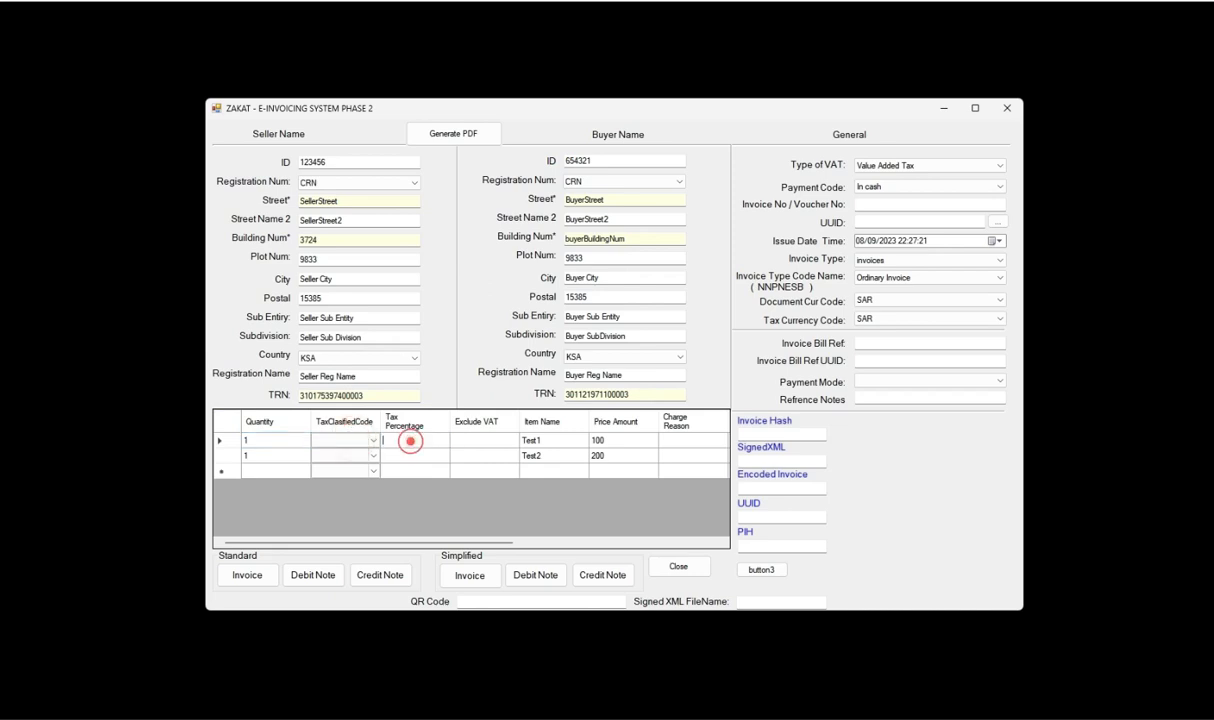
{"action": "type", "text": "15"}
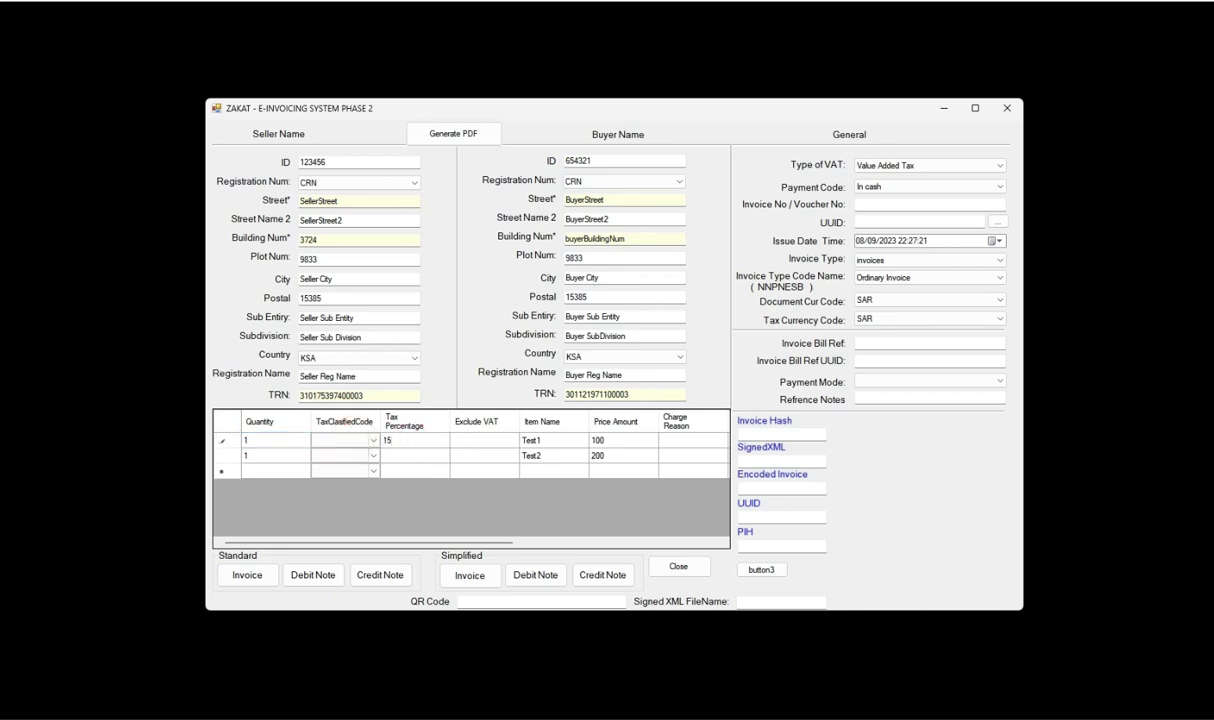
{"action": "left_click", "coordinate": [476, 440]}
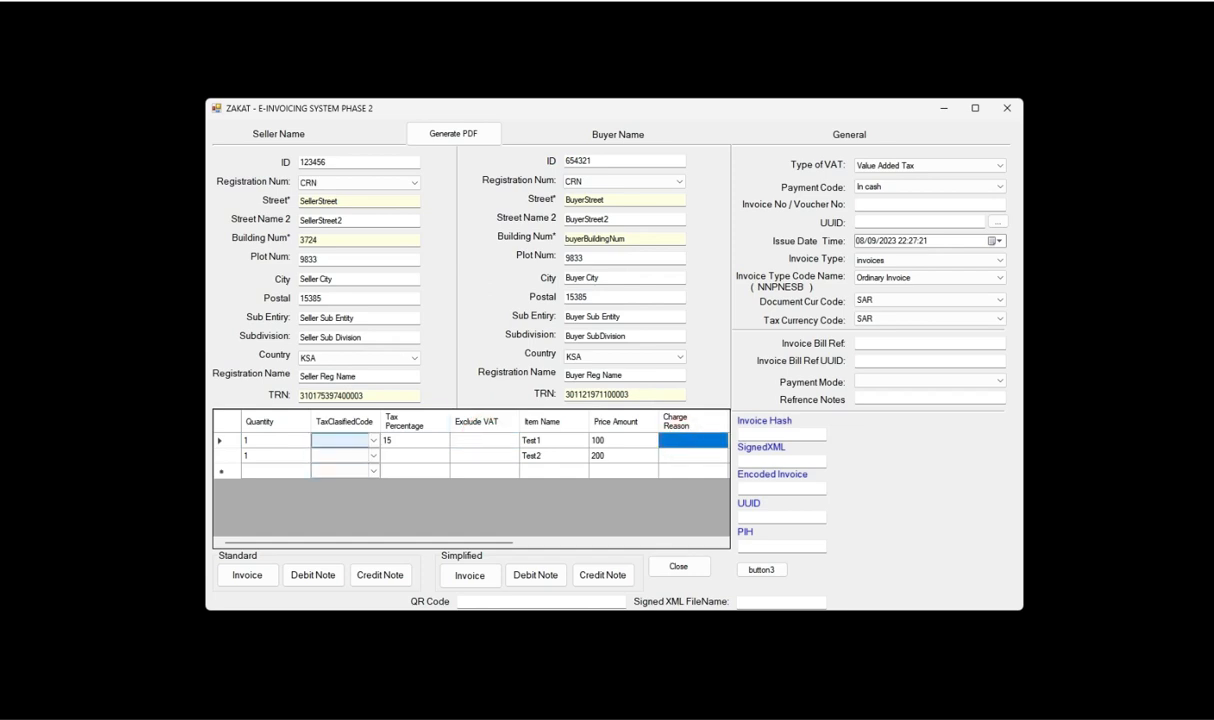
{"action": "left_click", "coordinate": [248, 574]}
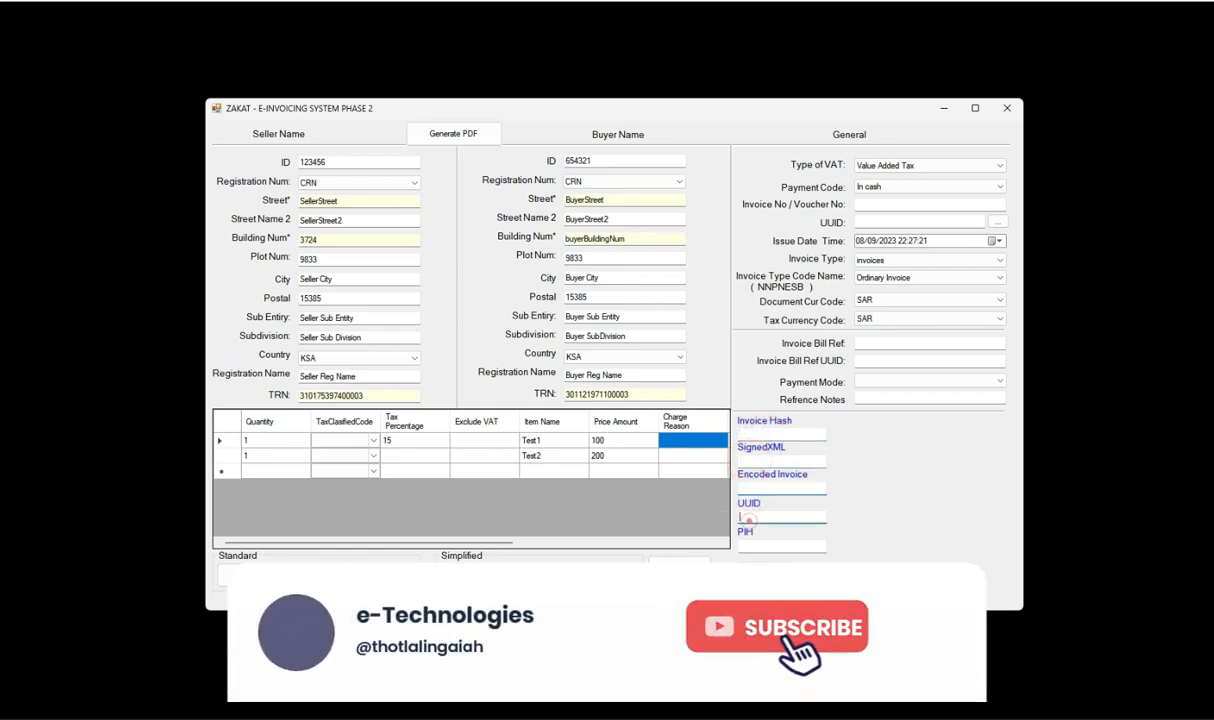
{"action": "left_click", "coordinate": [778, 628]}
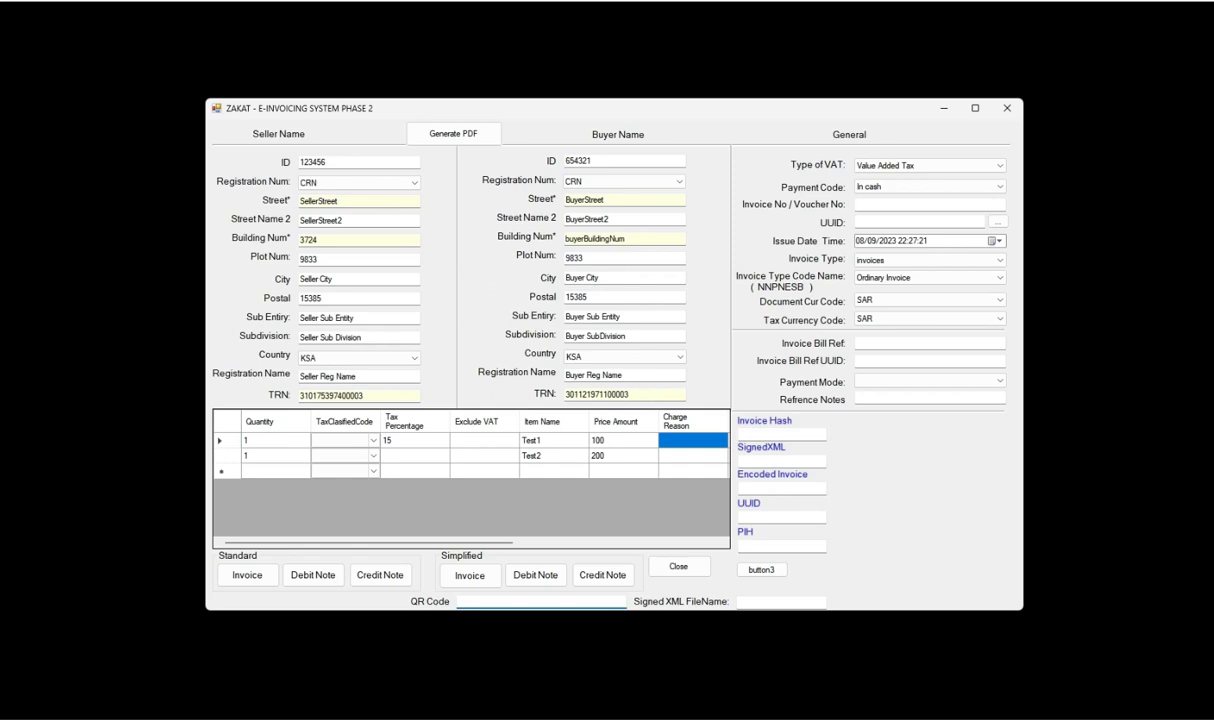
{"action": "left_click", "coordinate": [380, 576]}
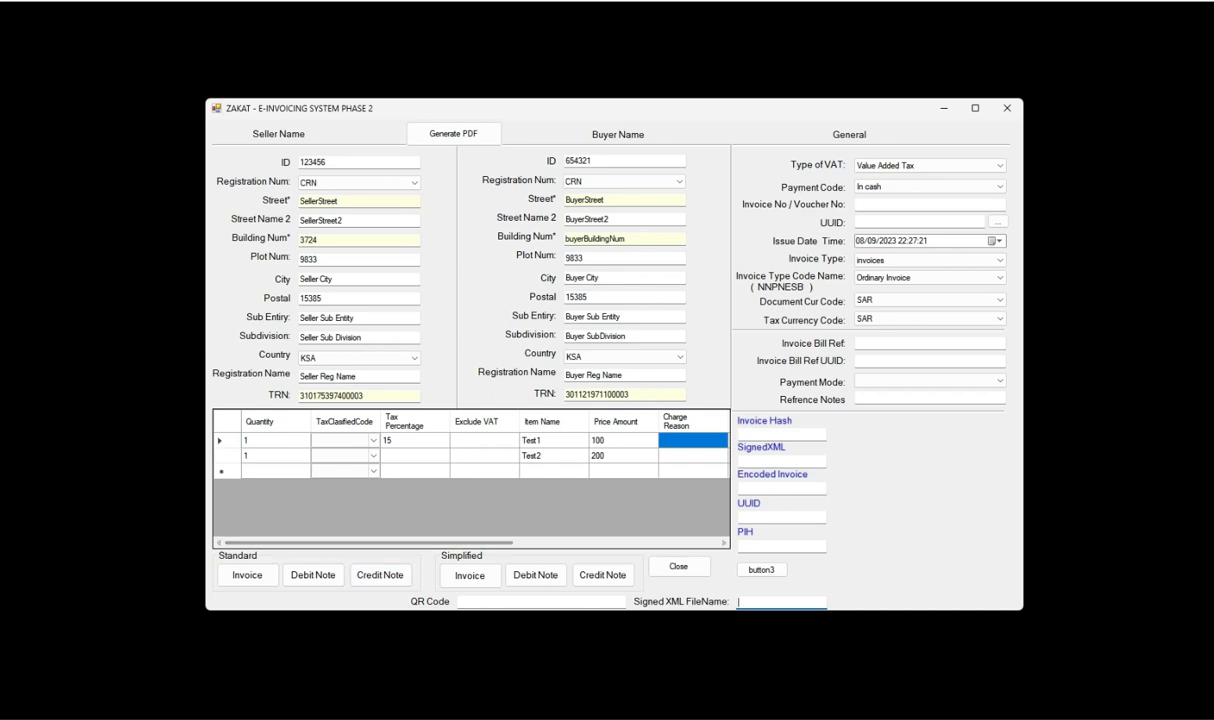
{"action": "left_click", "coordinate": [470, 574]}
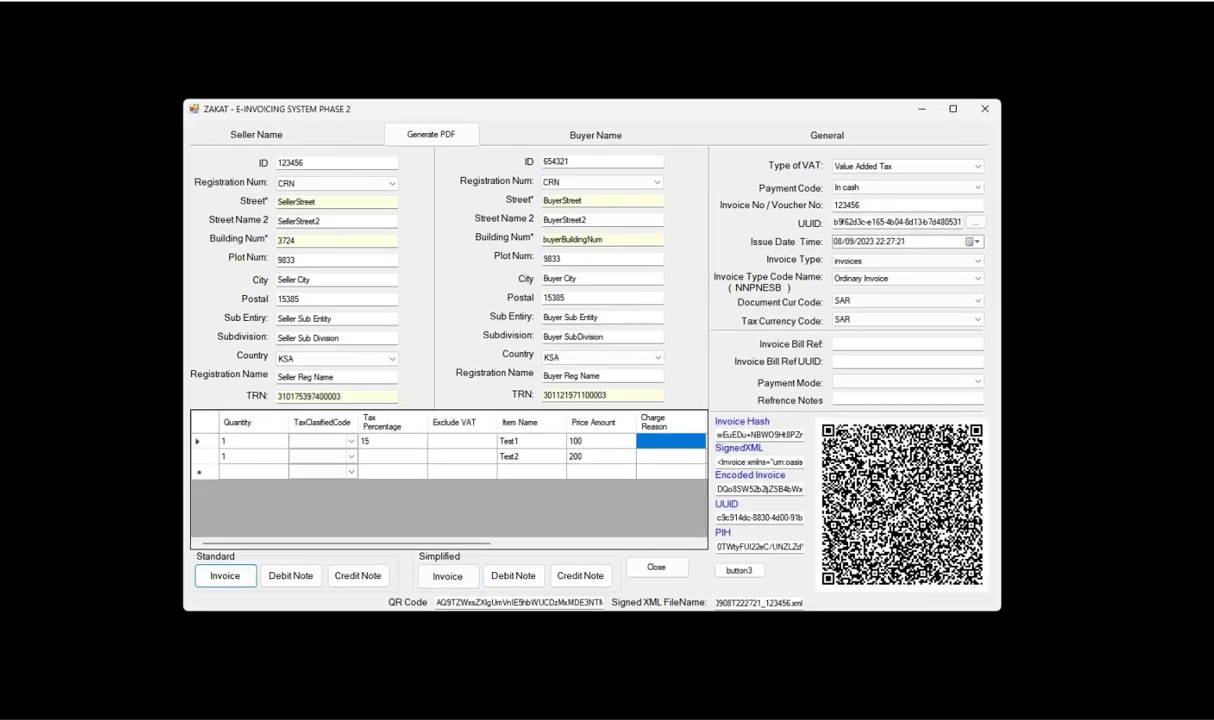
{"action": "left_click", "coordinate": [432, 134]}
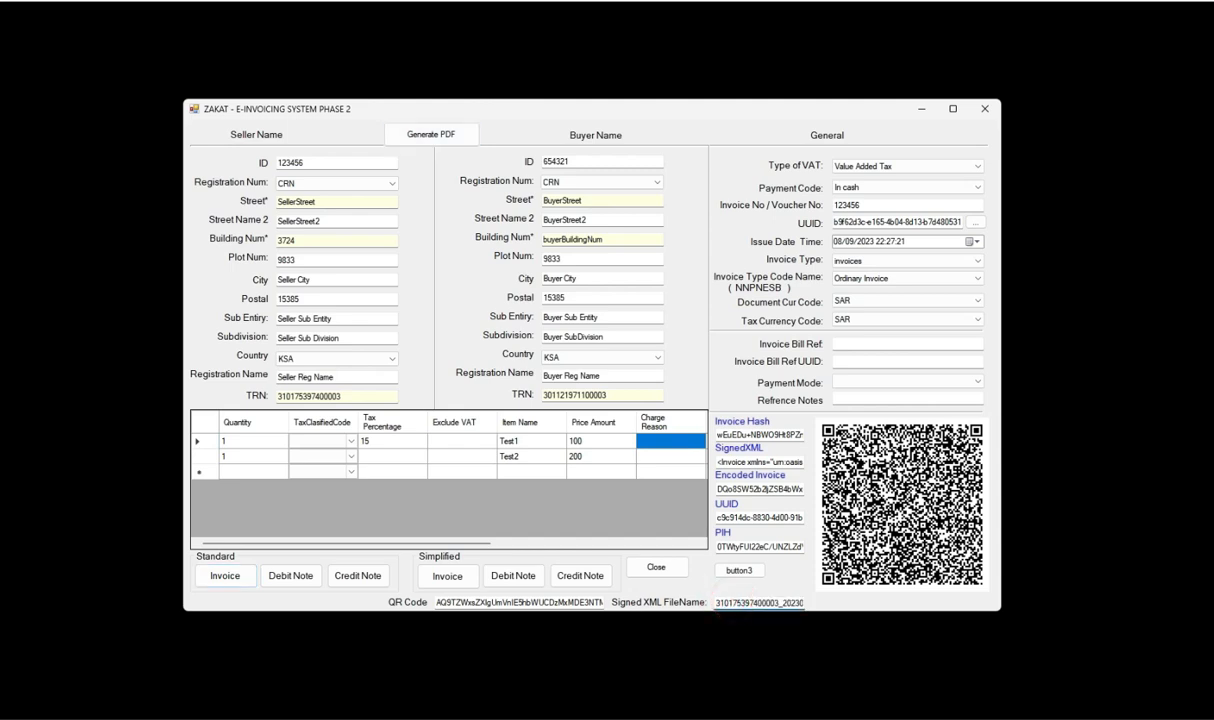
{"action": "left_click", "coordinate": [432, 134]}
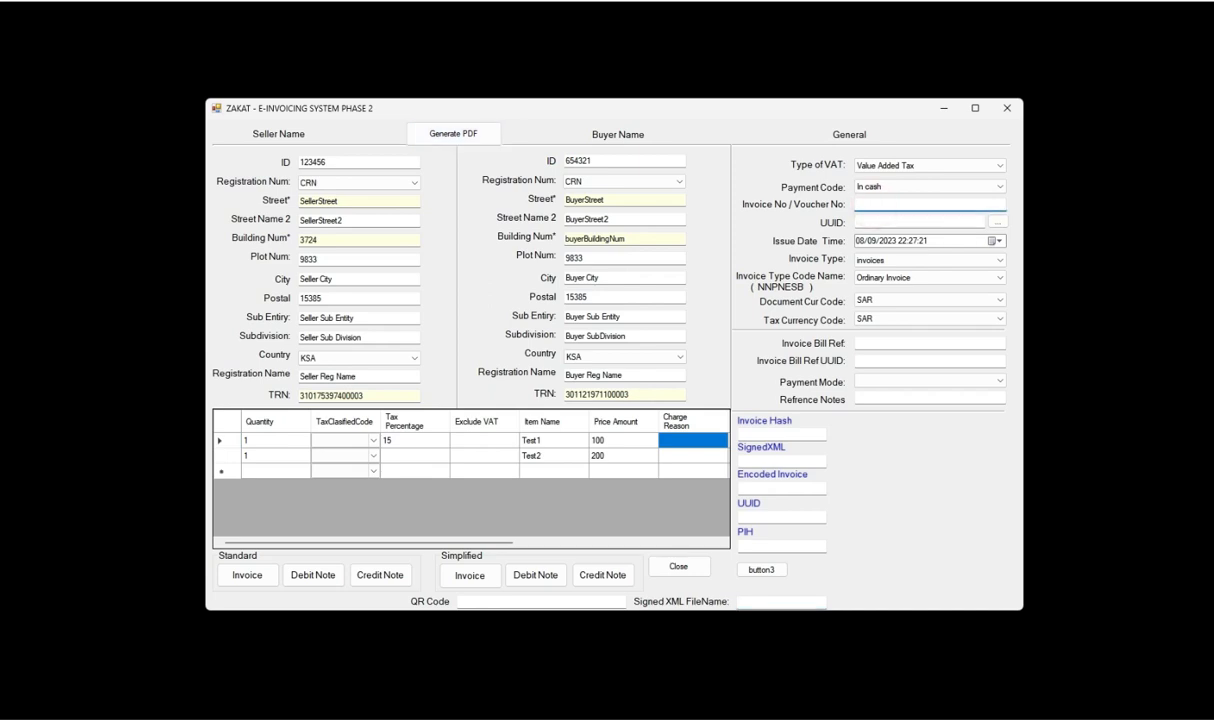
Step: Enter invoice number 123456, generate a new UUID and submit as a standard invoice
{"action": "type", "text": "123456"}
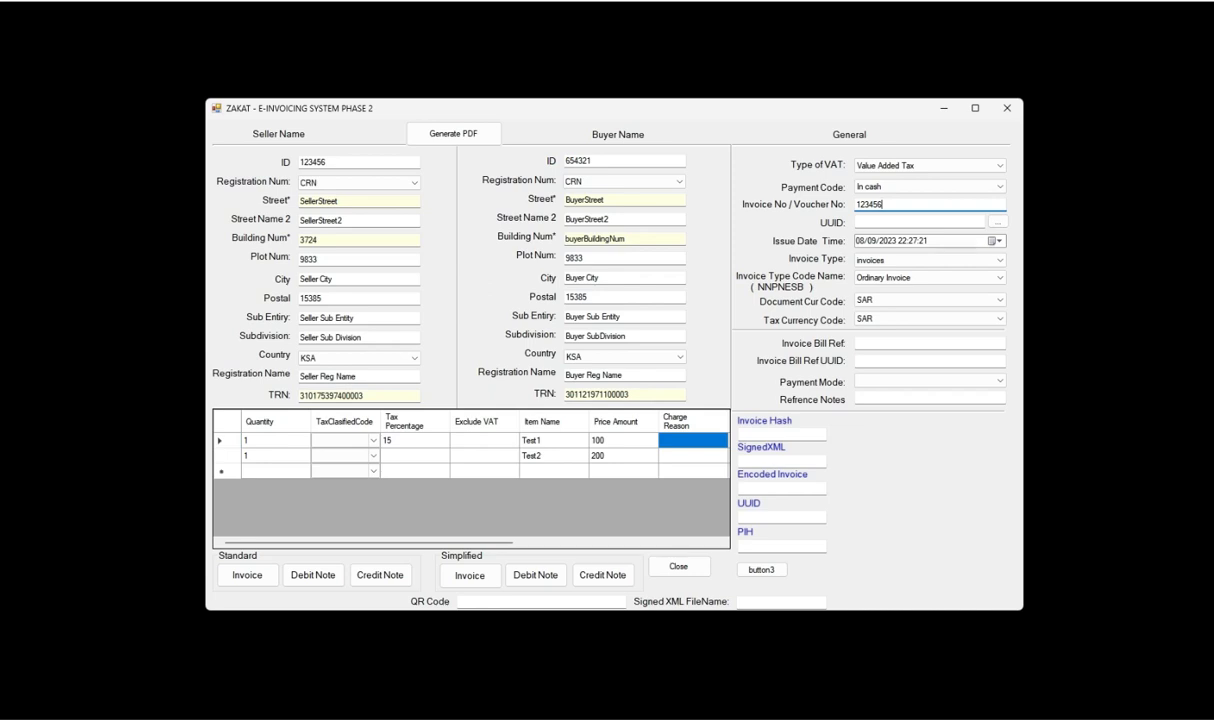
{"action": "left_click", "coordinate": [996, 220]}
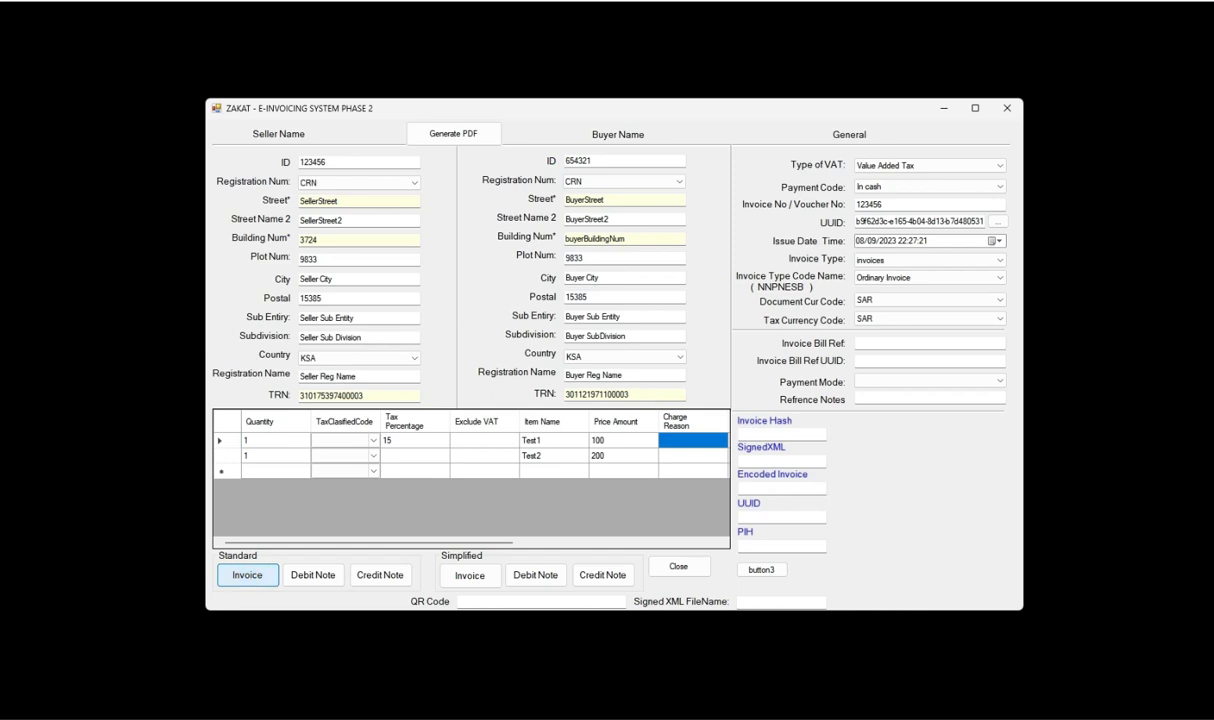
{"action": "left_click", "coordinate": [248, 576]}
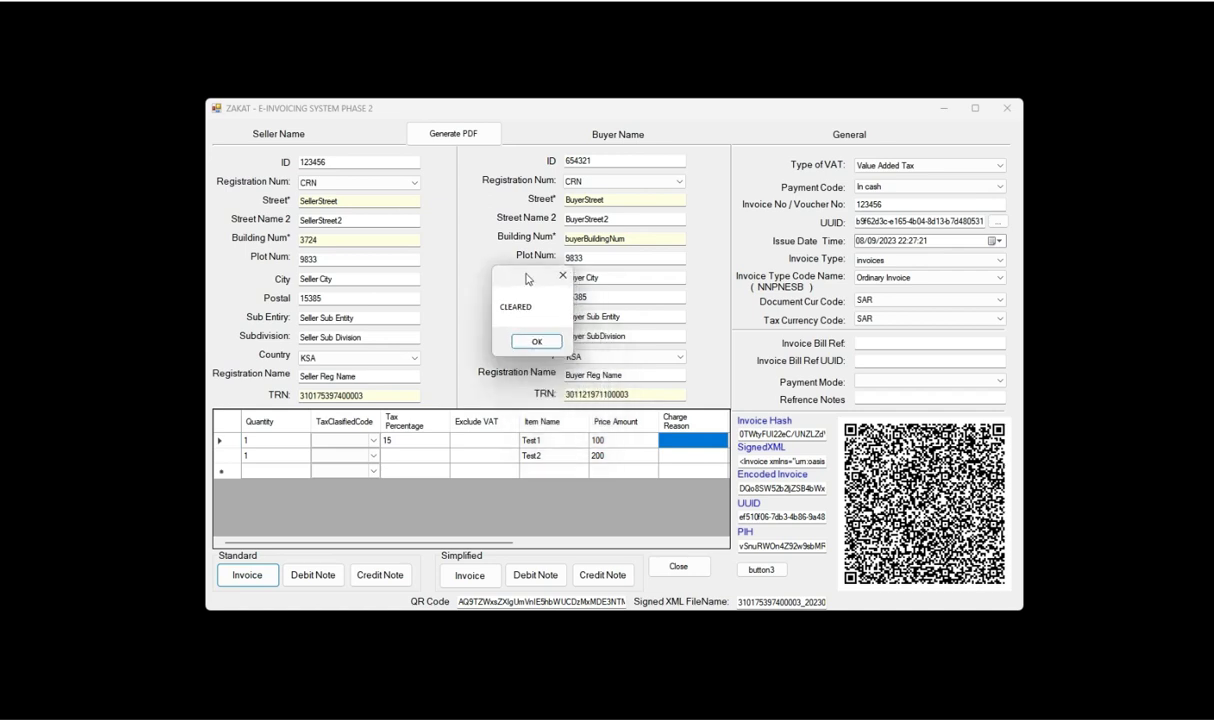
Step: Acknowledge the CLEARED message so the hash, signed XML ending in 123456, UUID and QR code show
{"action": "left_click", "coordinate": [536, 340]}
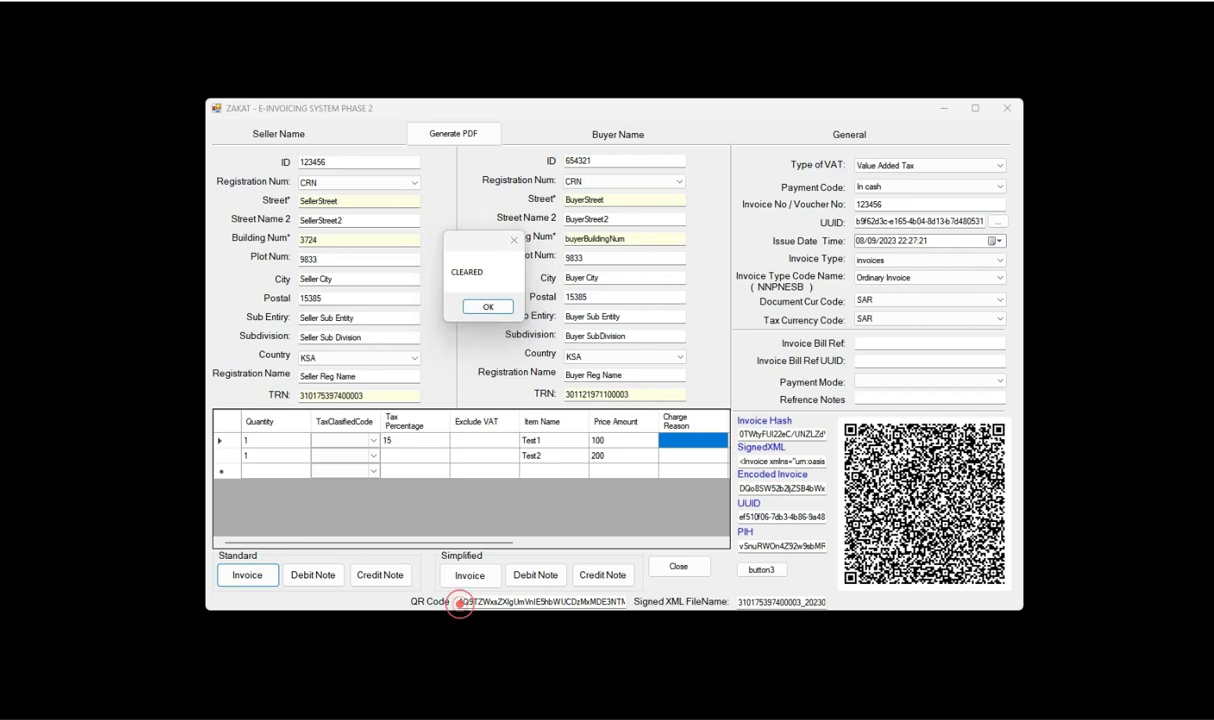
{"action": "left_click", "coordinate": [488, 306]}
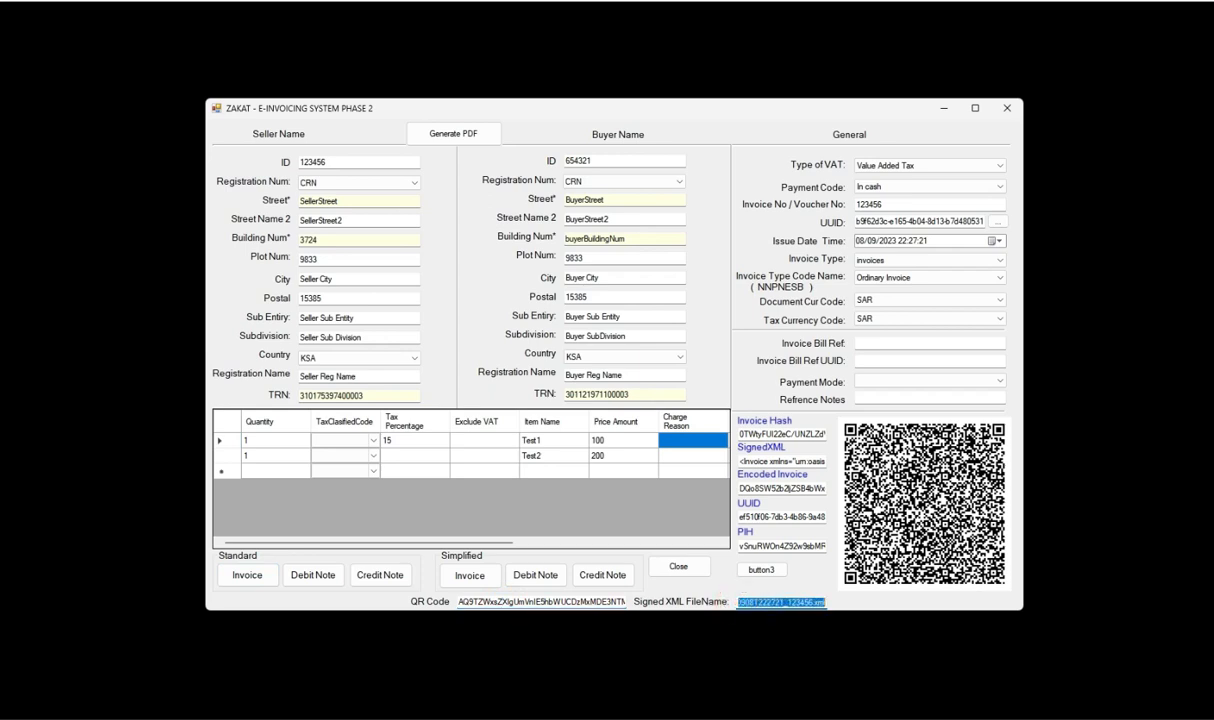
{"action": "left_click", "coordinate": [782, 546]}
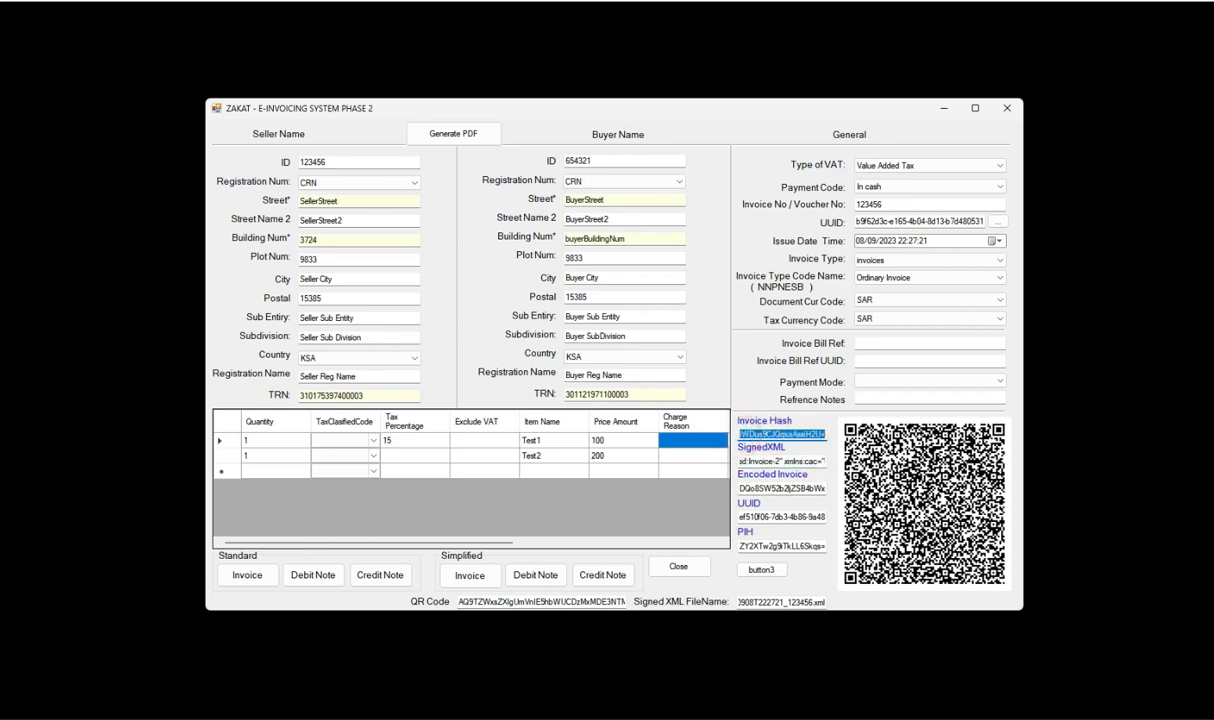
Step: Submit Standard > Invoice again and acknowledge the new CLEARED confirmation
{"action": "left_click", "coordinate": [248, 574]}
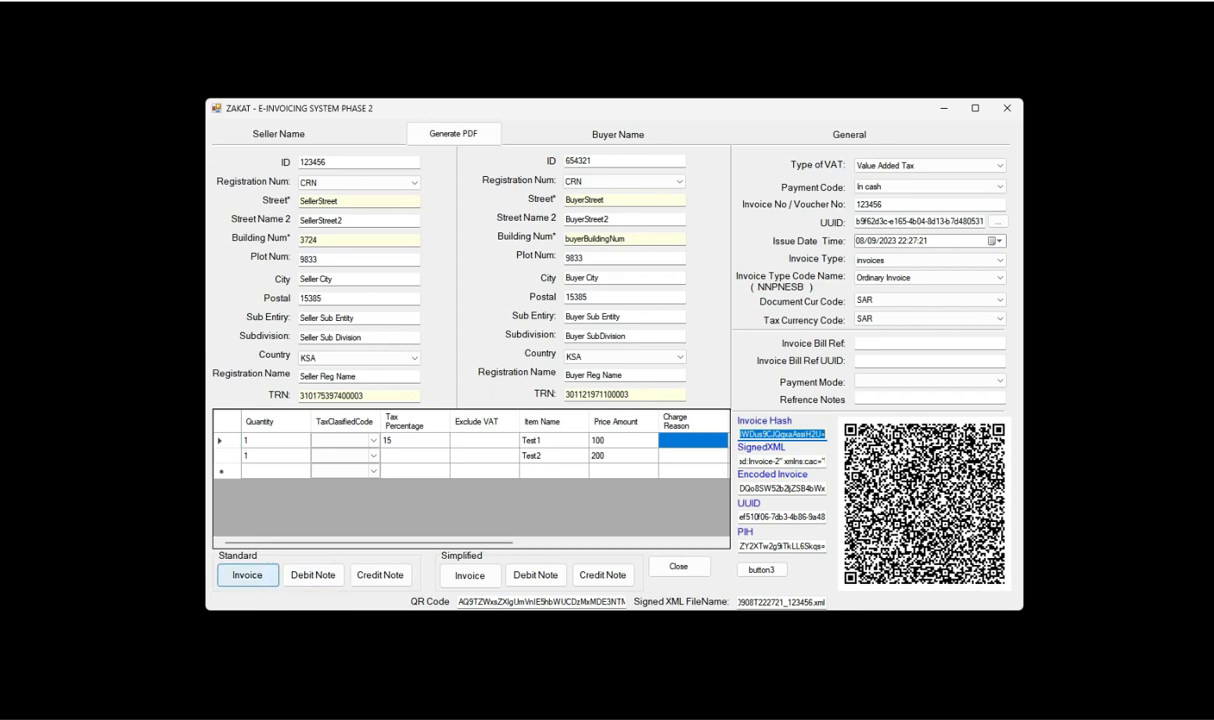
{"action": "left_click", "coordinate": [248, 574]}
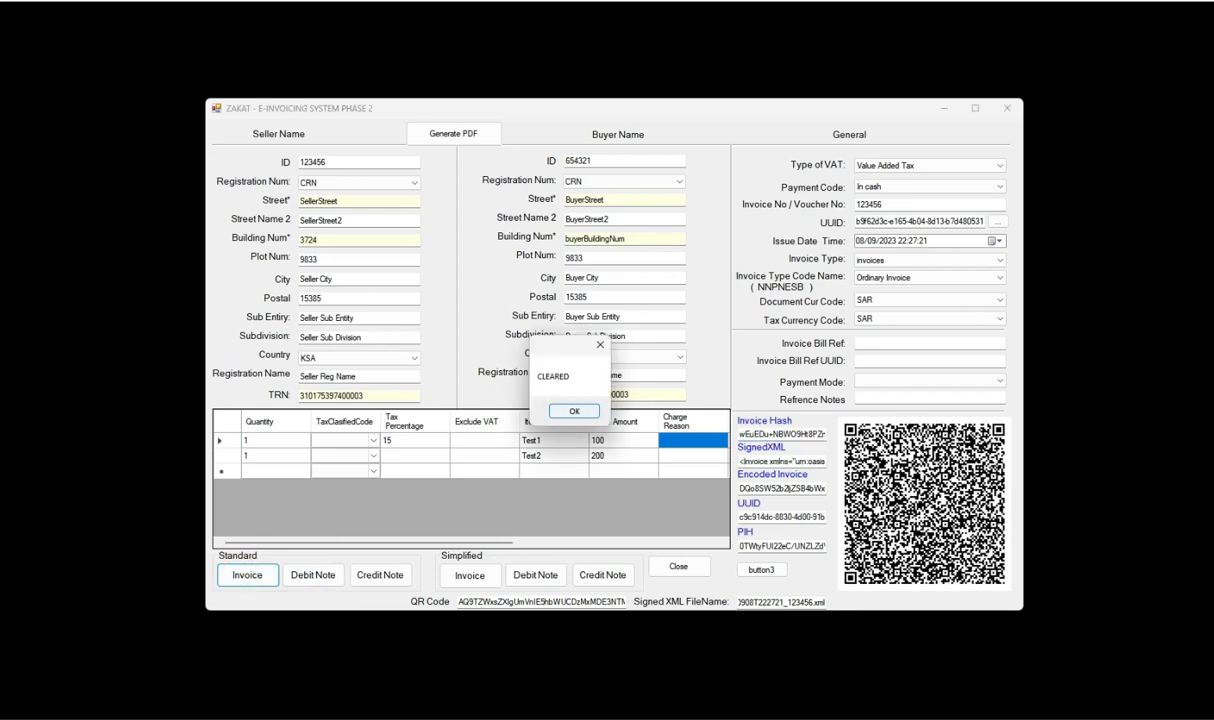
{"action": "left_click", "coordinate": [574, 412]}
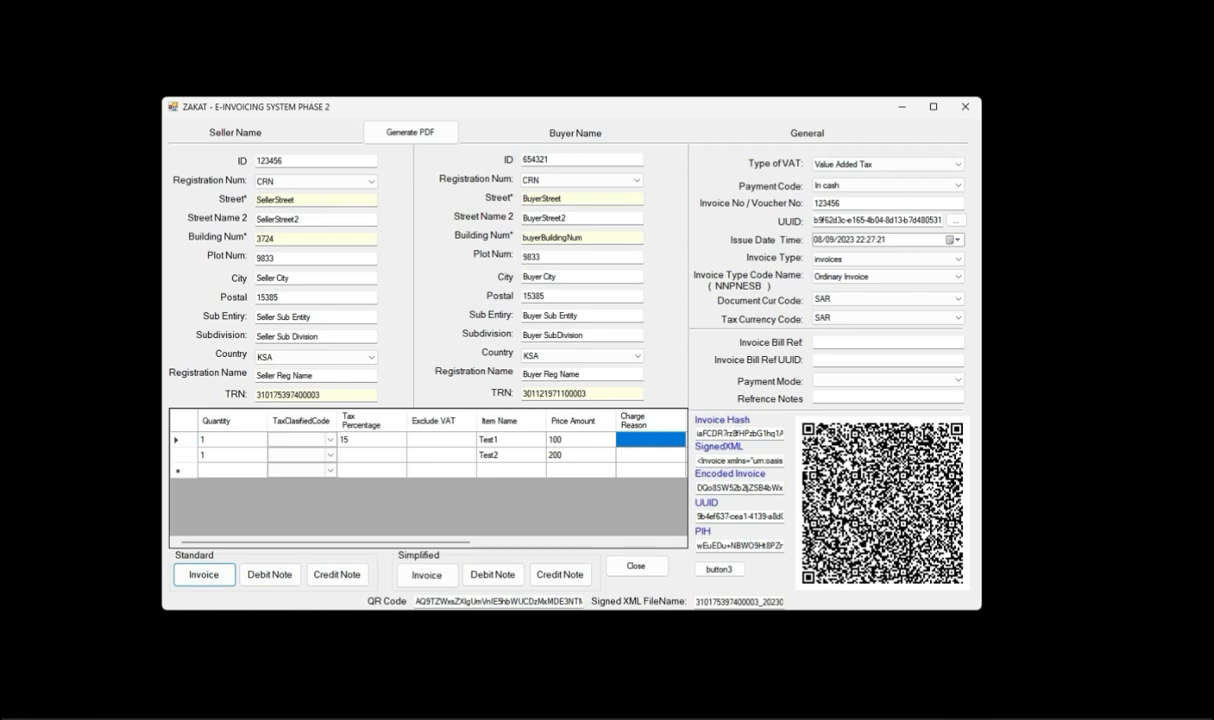